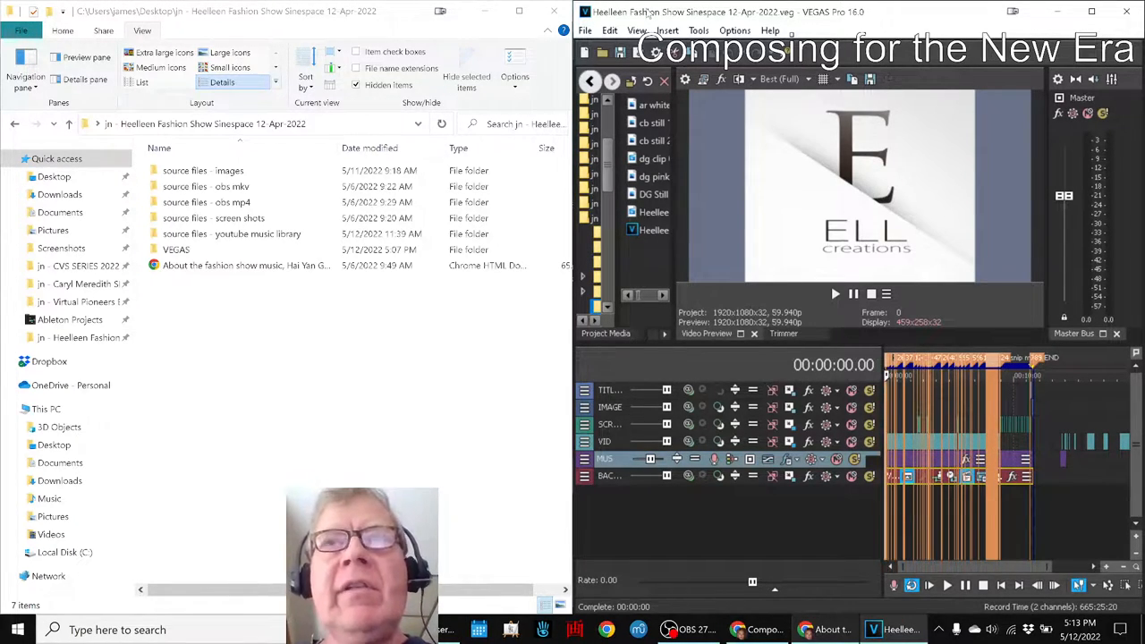
Step: Play the fashion show preview briefly and stop it at frame 0
click(834, 294)
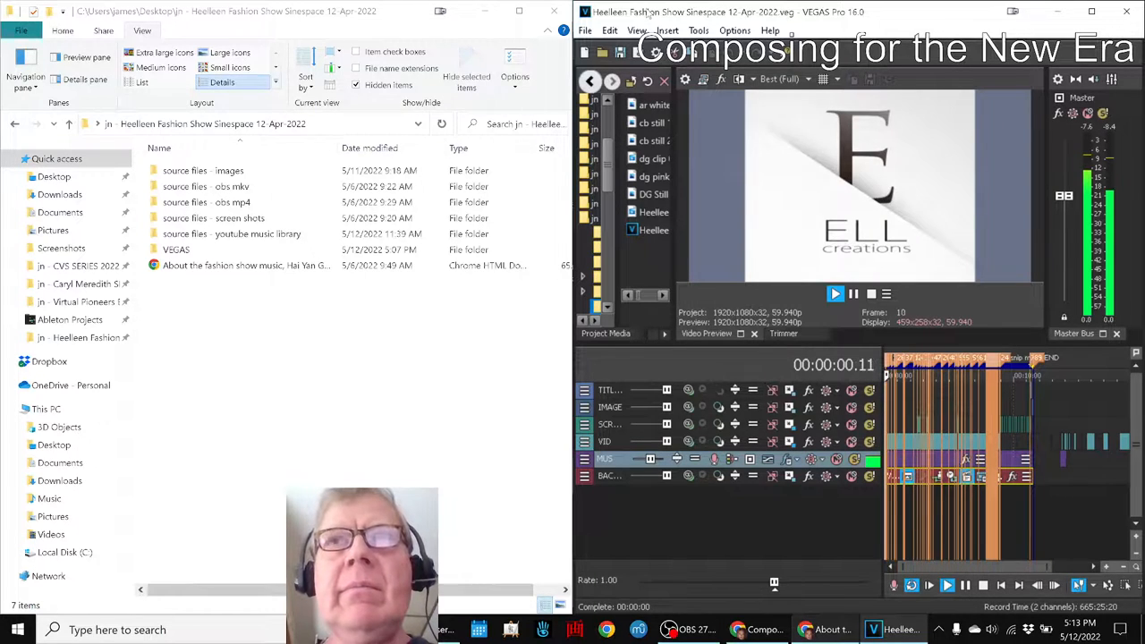
click(835, 293)
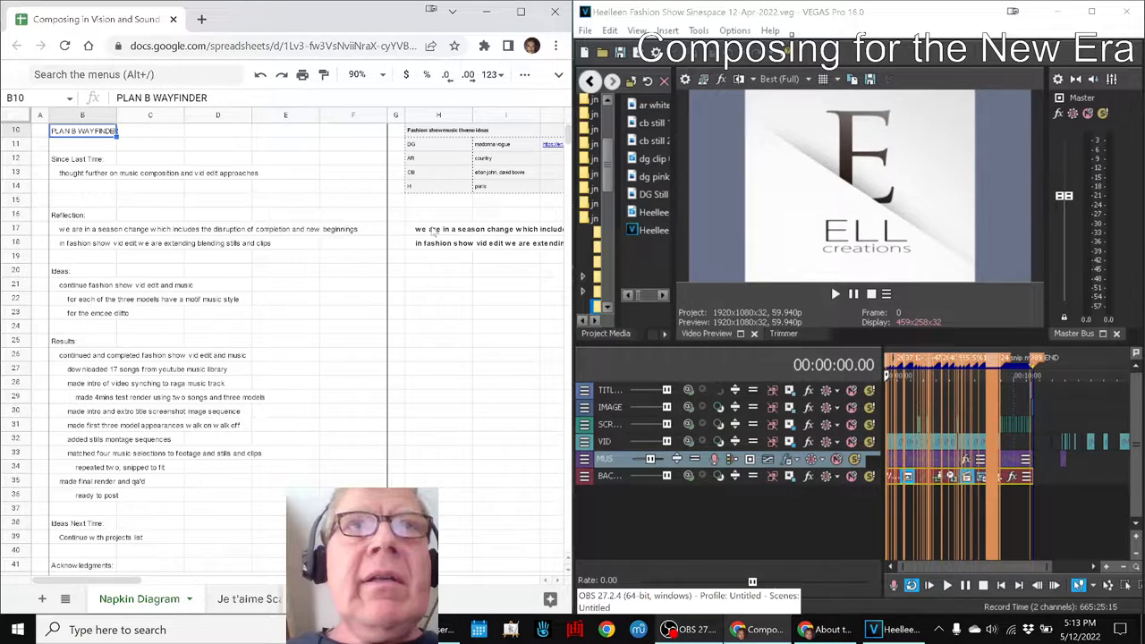
Step: Review the season change and blending stills reflection notes in H17 and H18, then return to the project folder
click(439, 229)
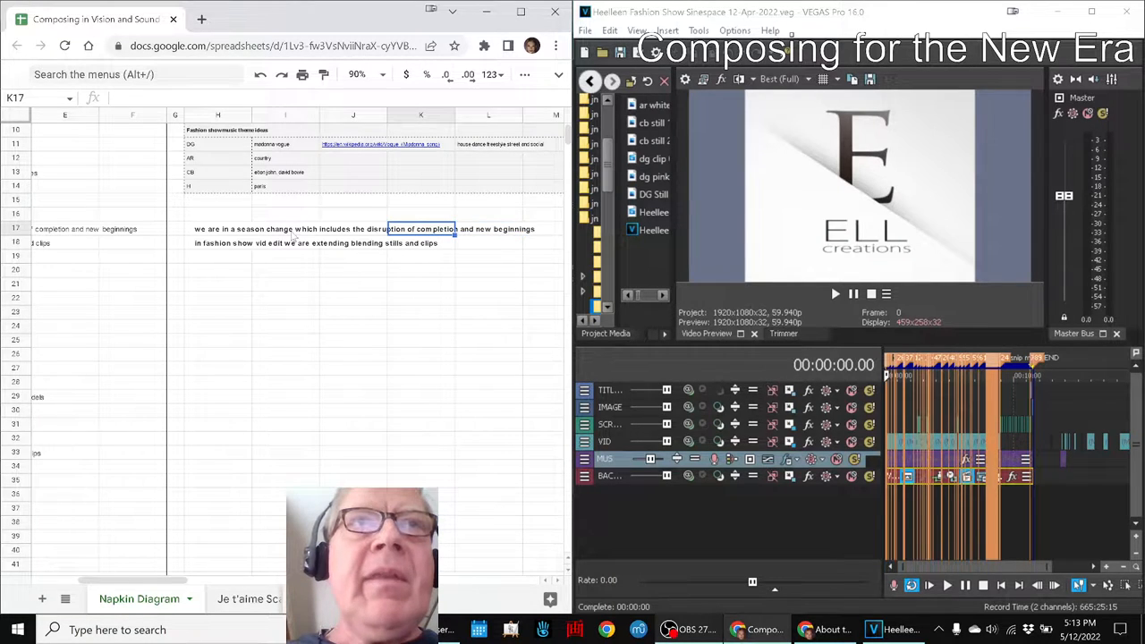
click(219, 229)
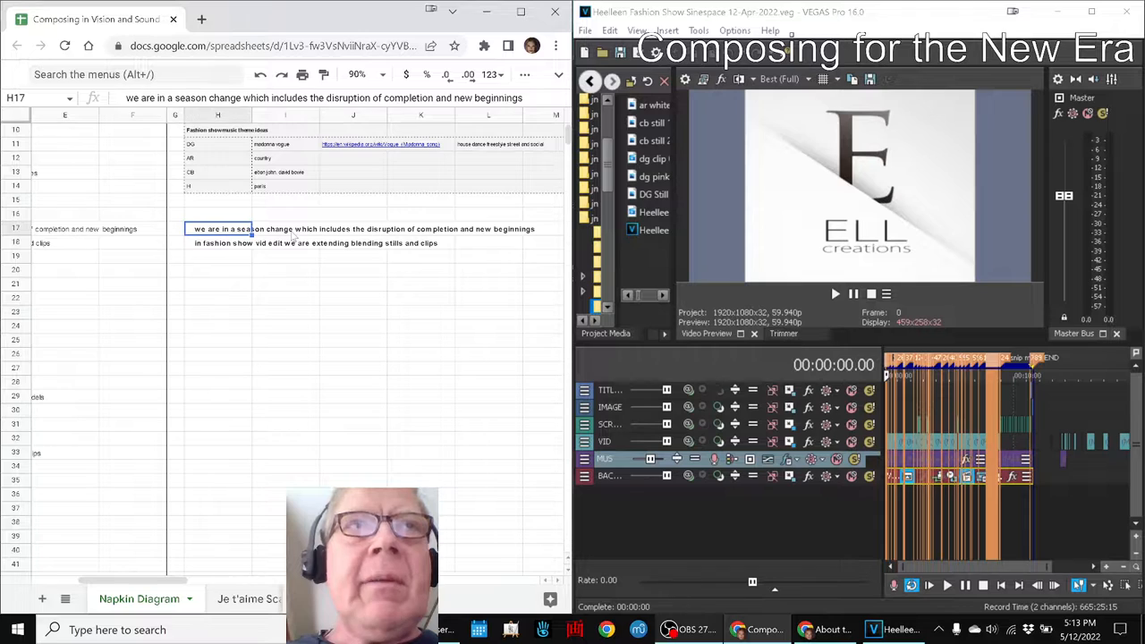
click(218, 244)
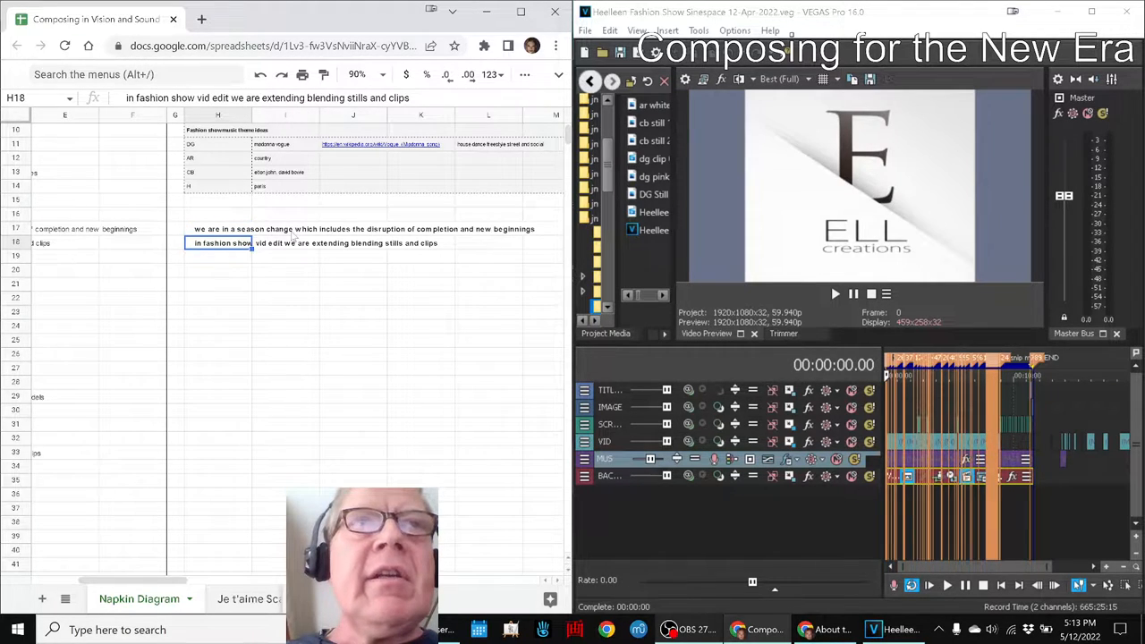
click(64, 244)
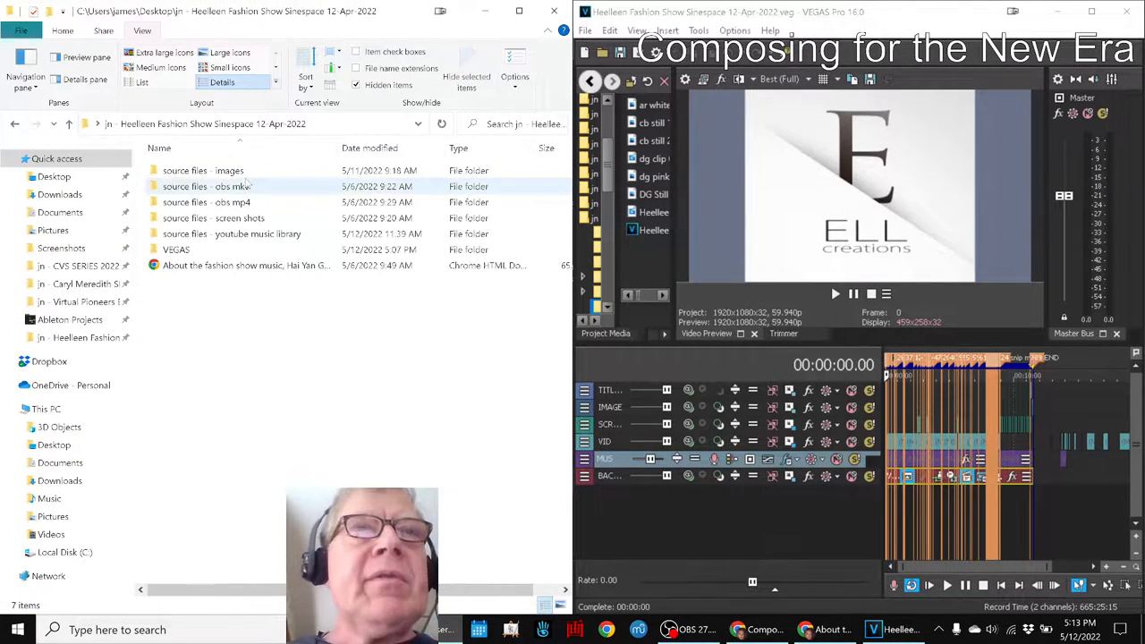
Step: Browse the obs mp4 and screen shots source folders in the project folder
click(233, 200)
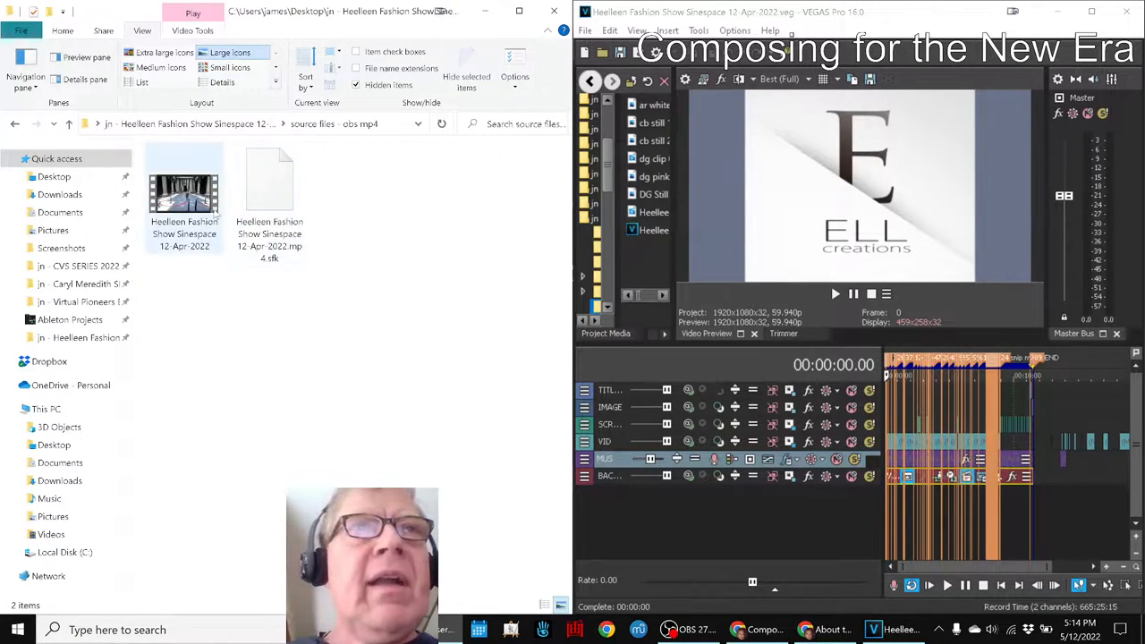
click(183, 190)
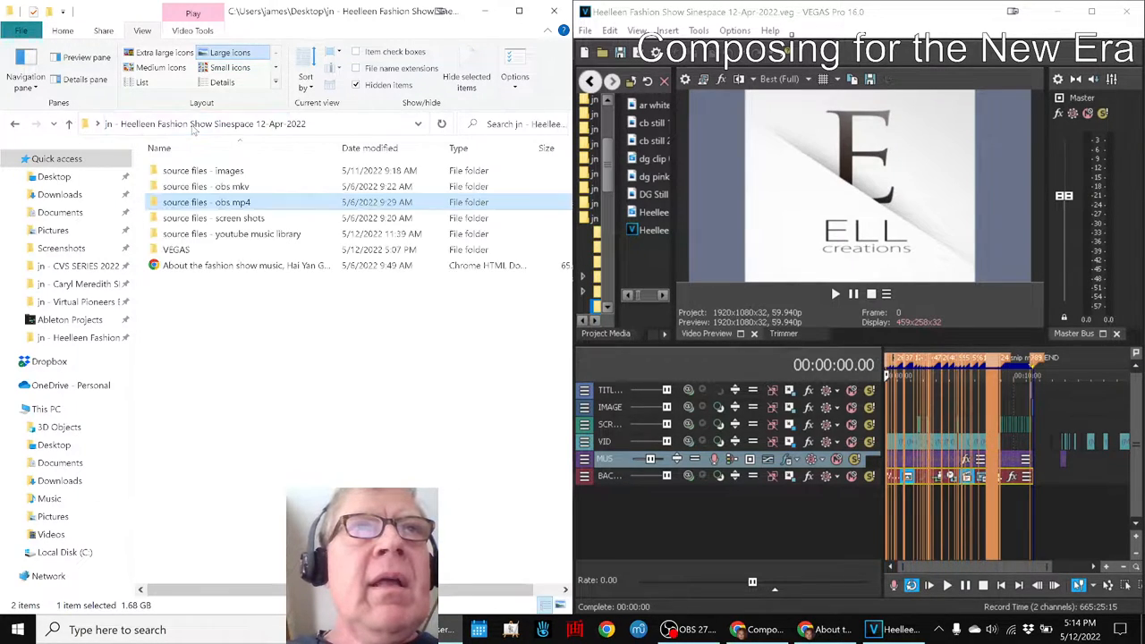
click(205, 170)
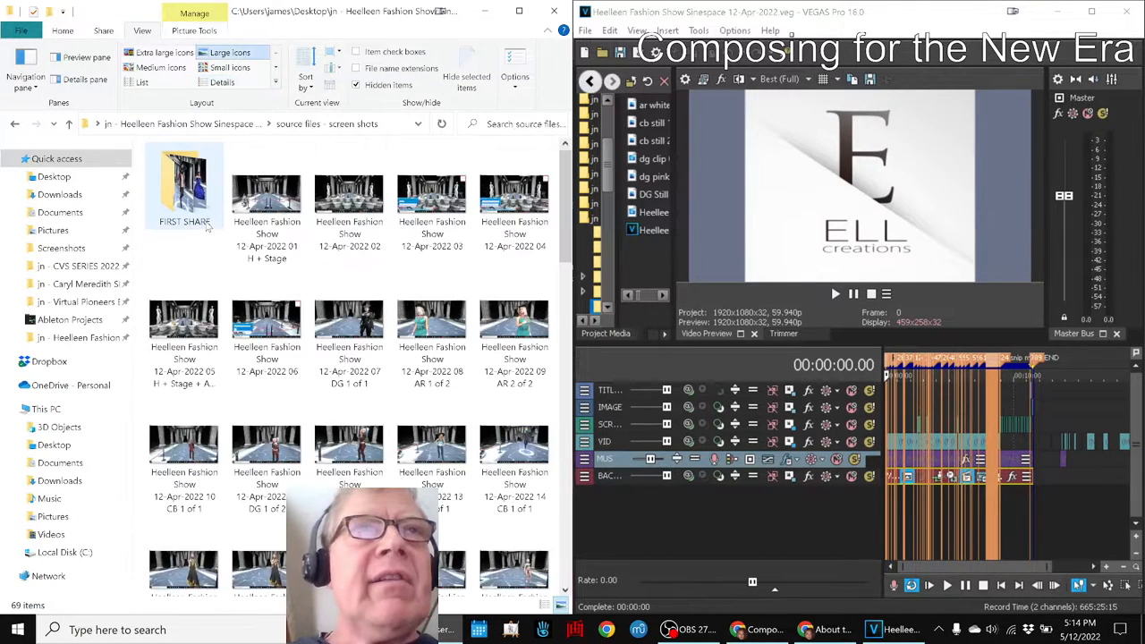
scroll(down, 3)
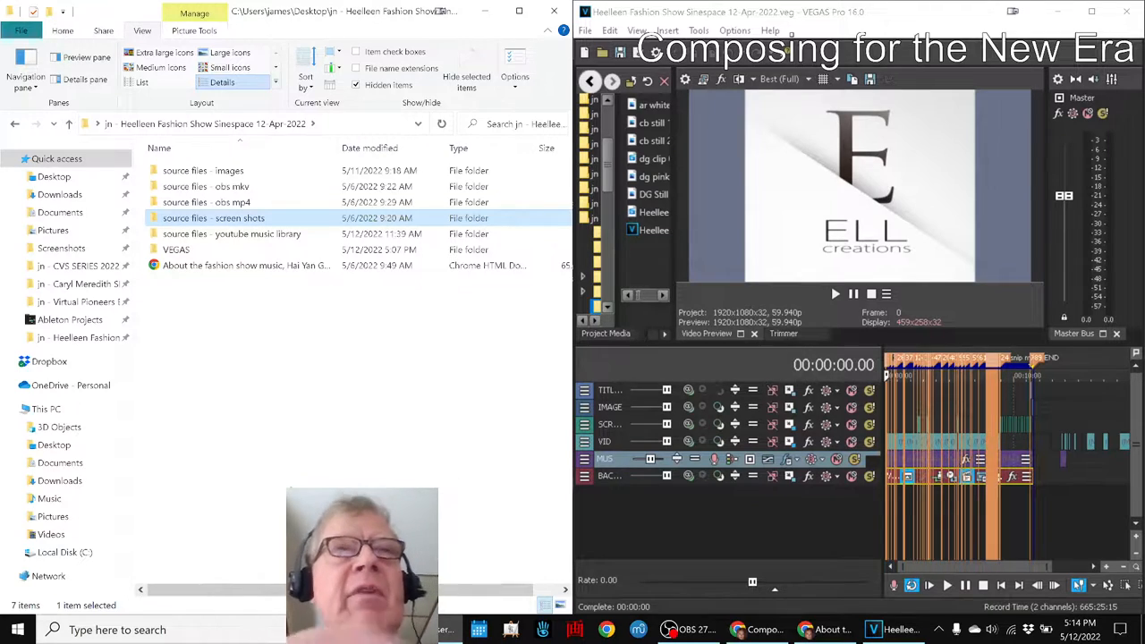
Step: Open the youtube music library source folder and the fashion show music PDF in Chrome
click(215, 218)
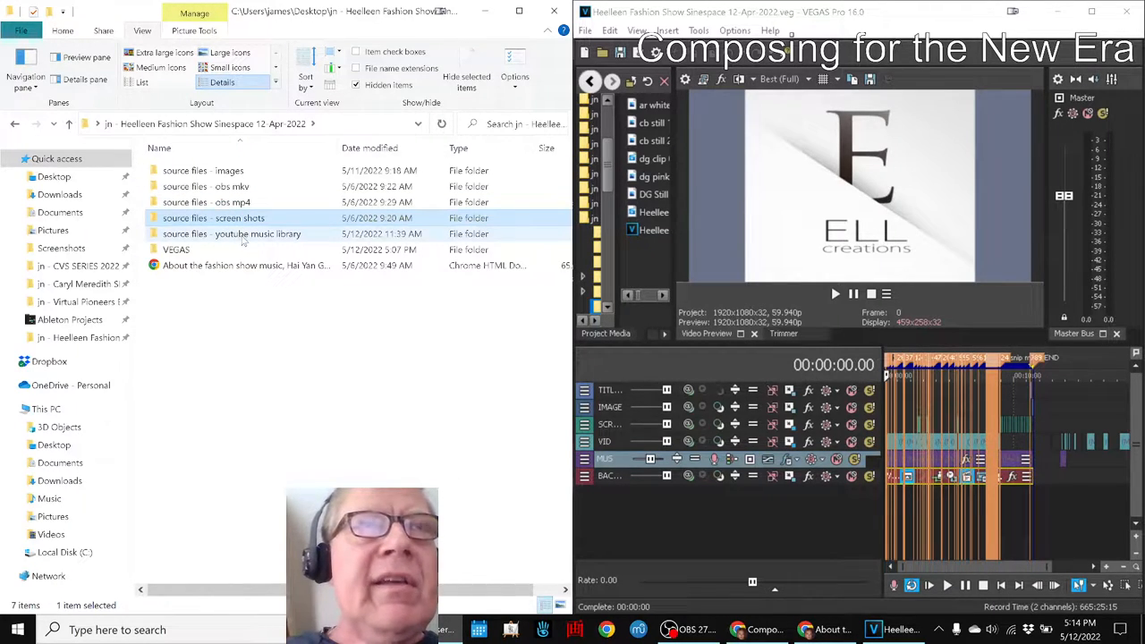
double_click(232, 232)
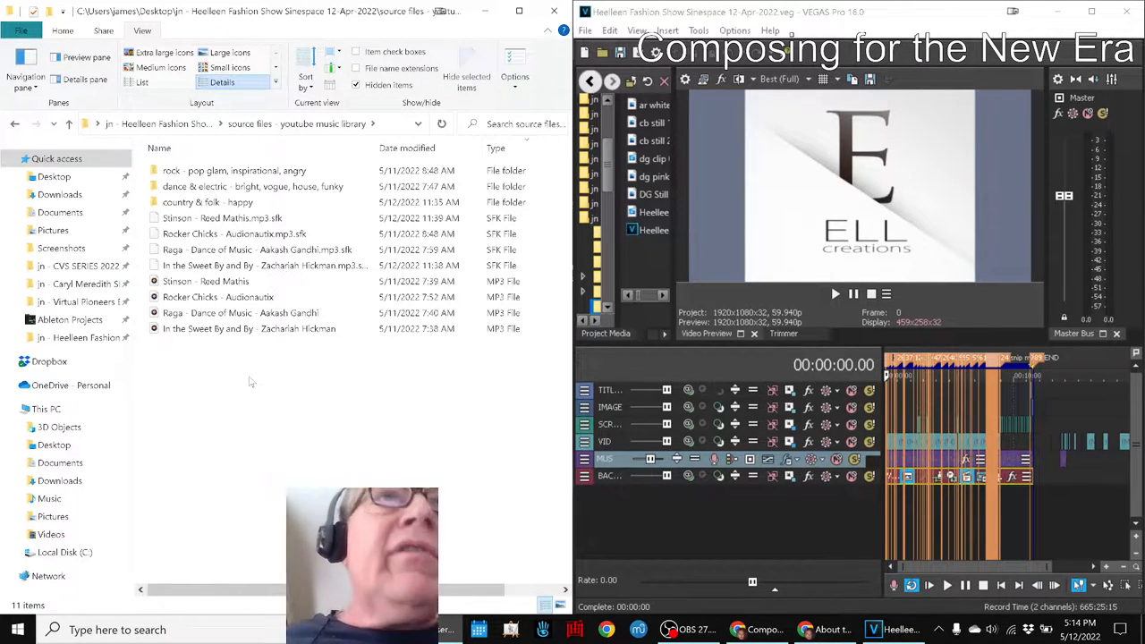
click(204, 281)
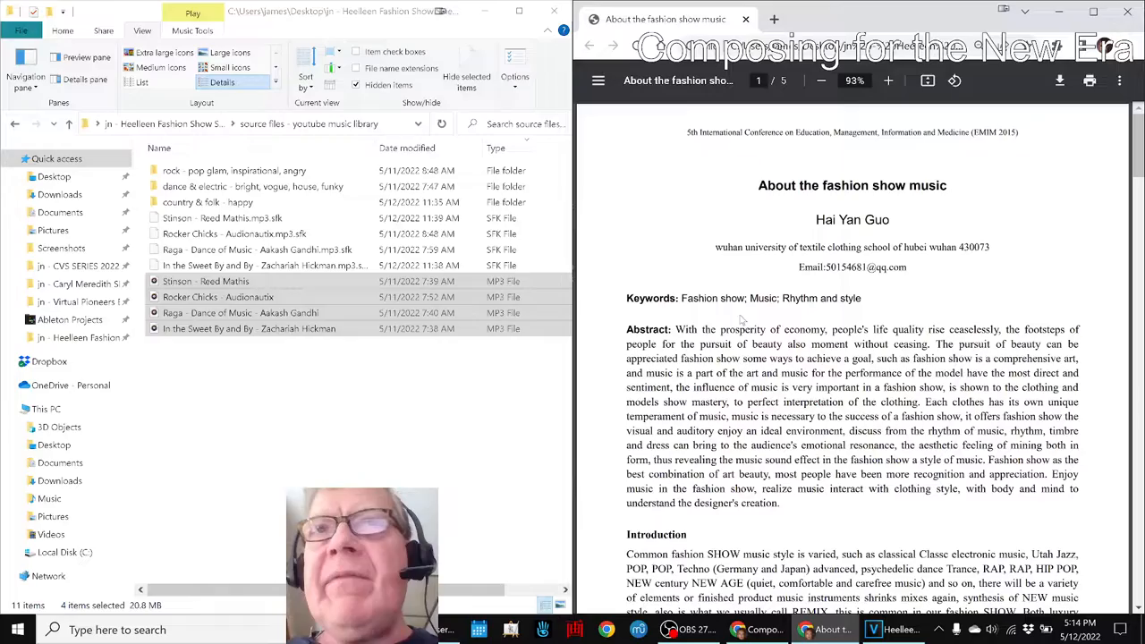
Step: Read the fashion show music article through pages 2 to 5 to its references, then return to VEGAS Pro
scroll(down, 3)
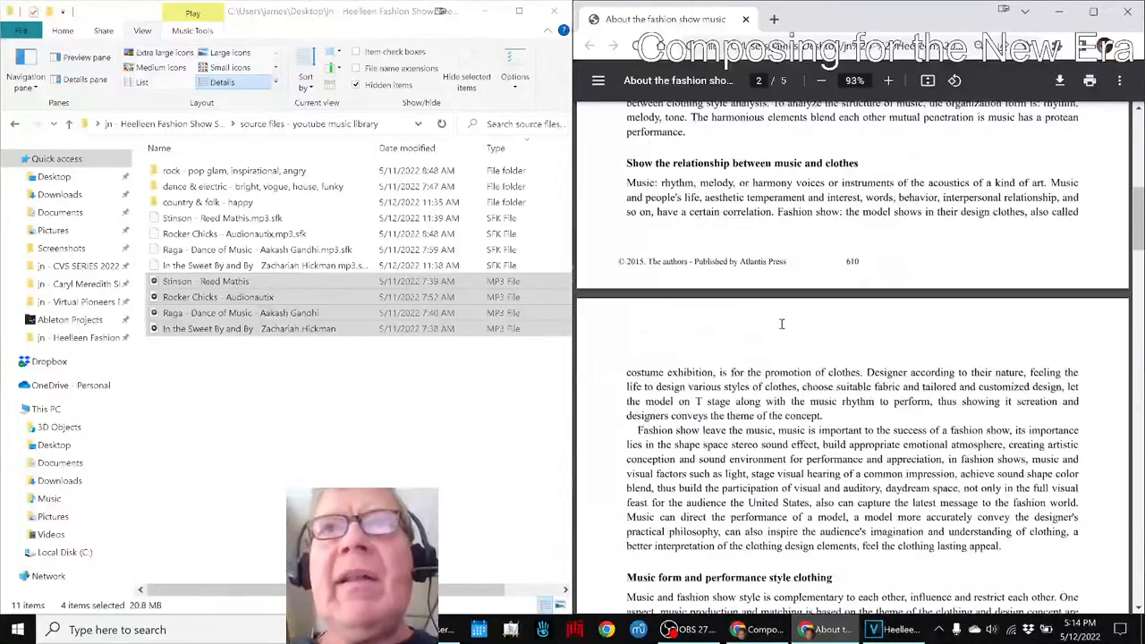
scroll(down, 3)
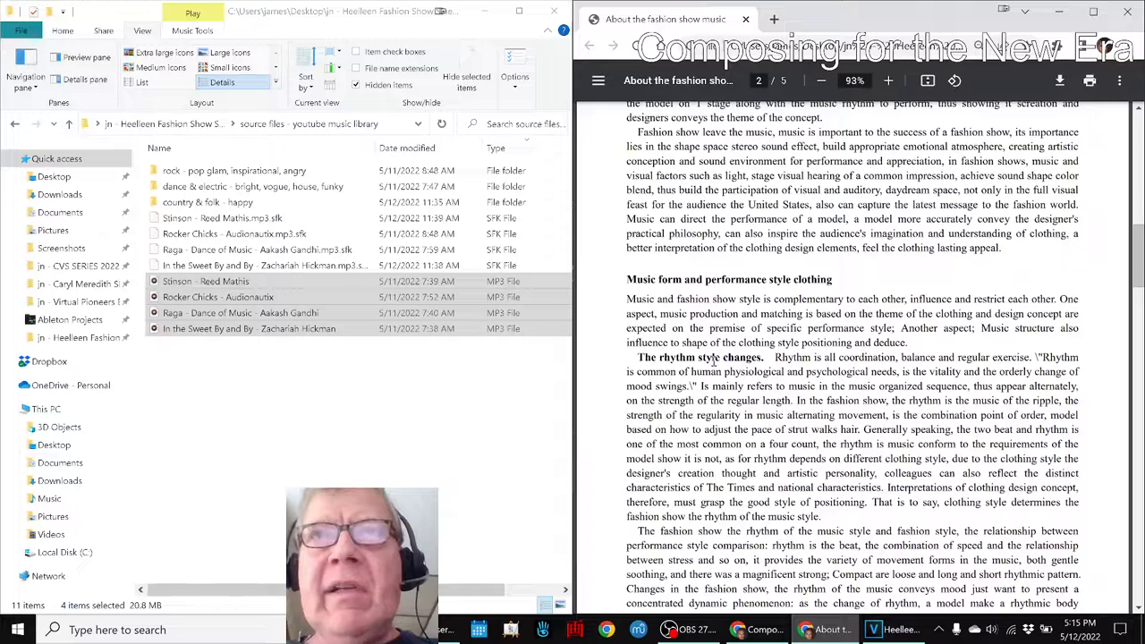
double_click(709, 358)
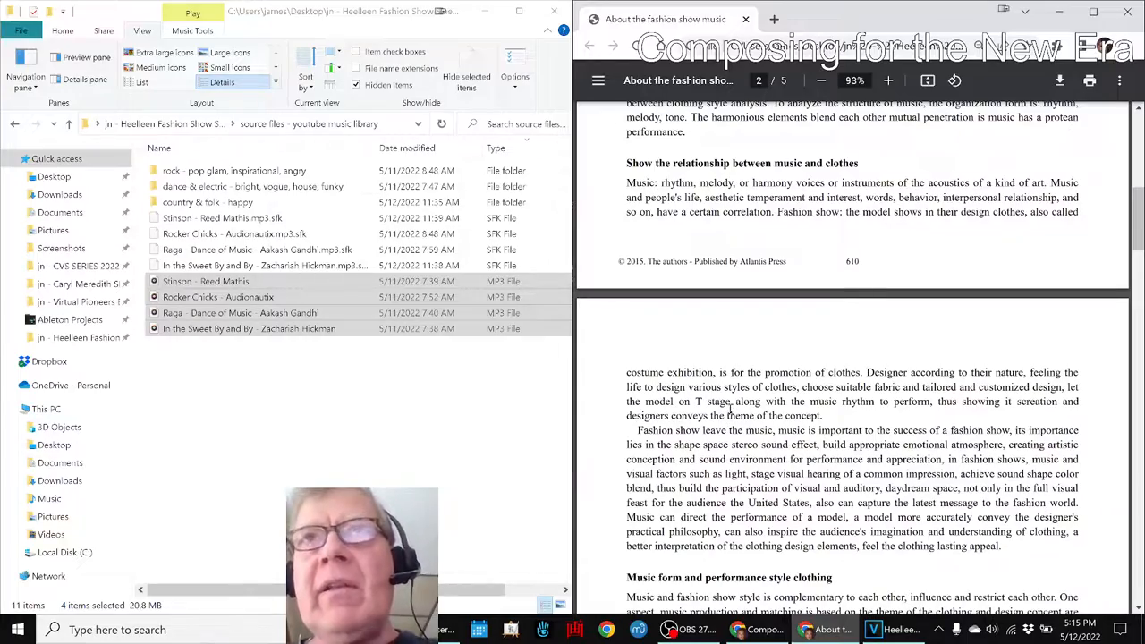
scroll(down, 3)
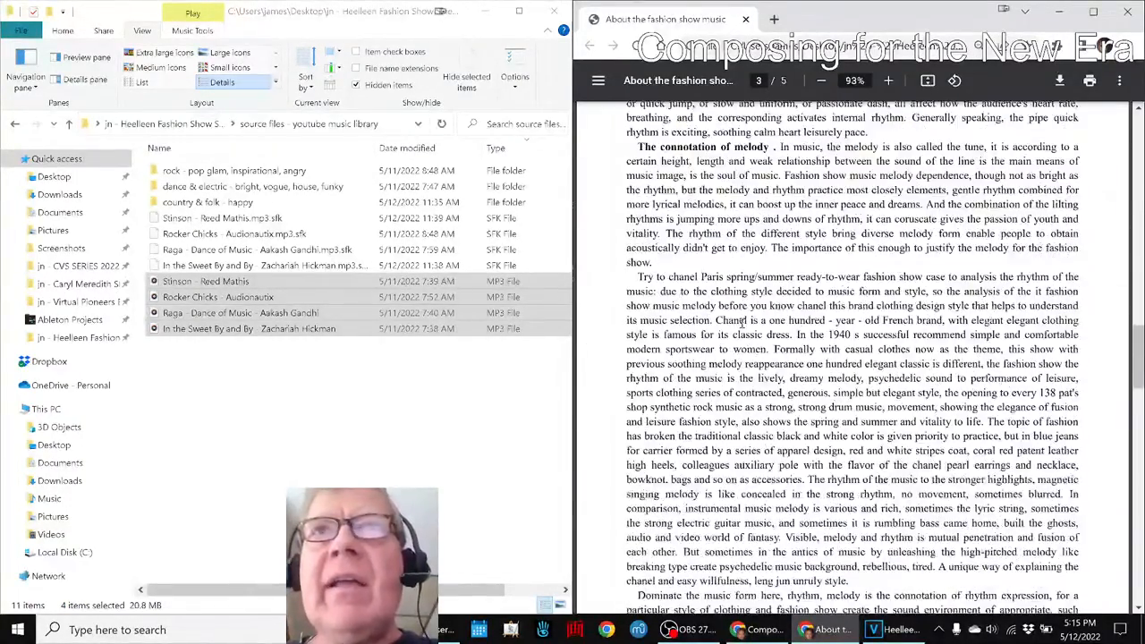
scroll(down, 3)
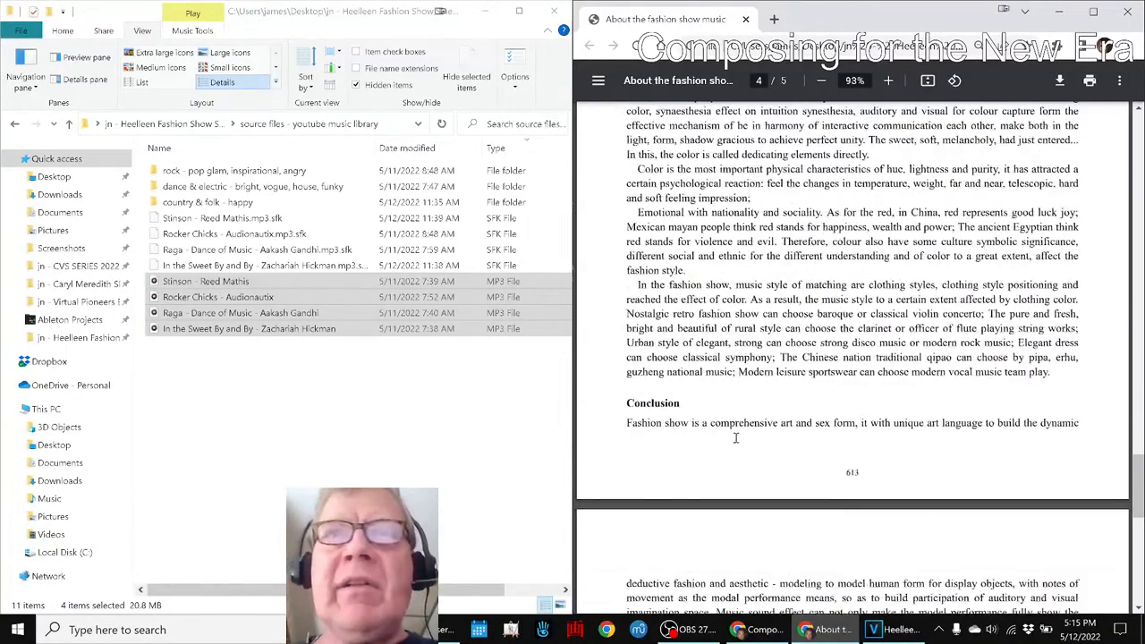
scroll(down, 3)
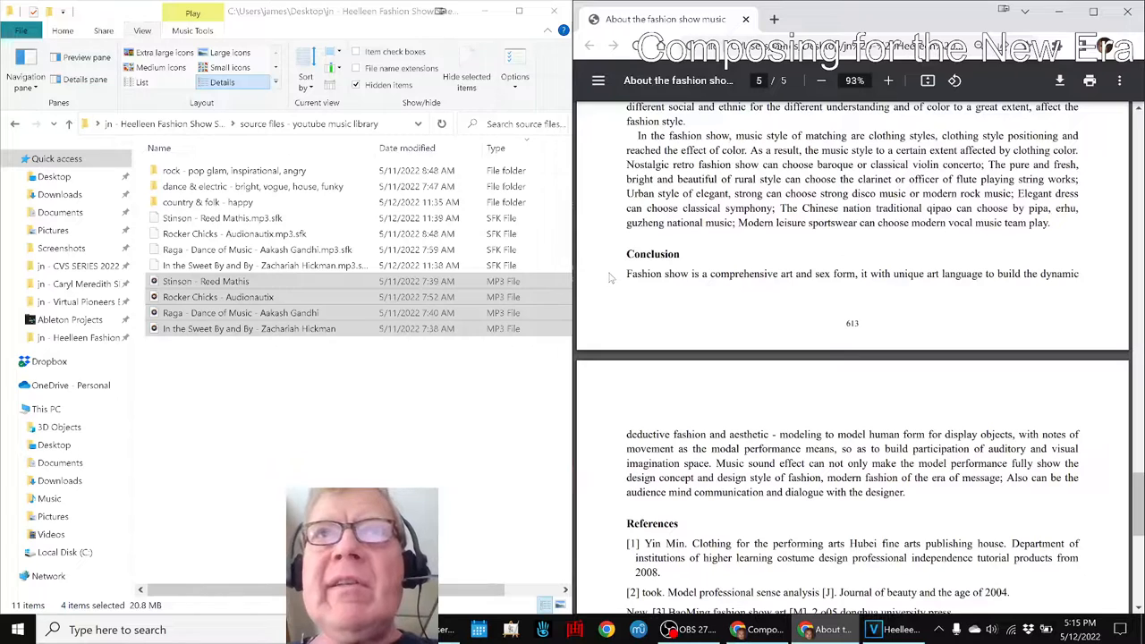
drag(626, 274, 813, 274)
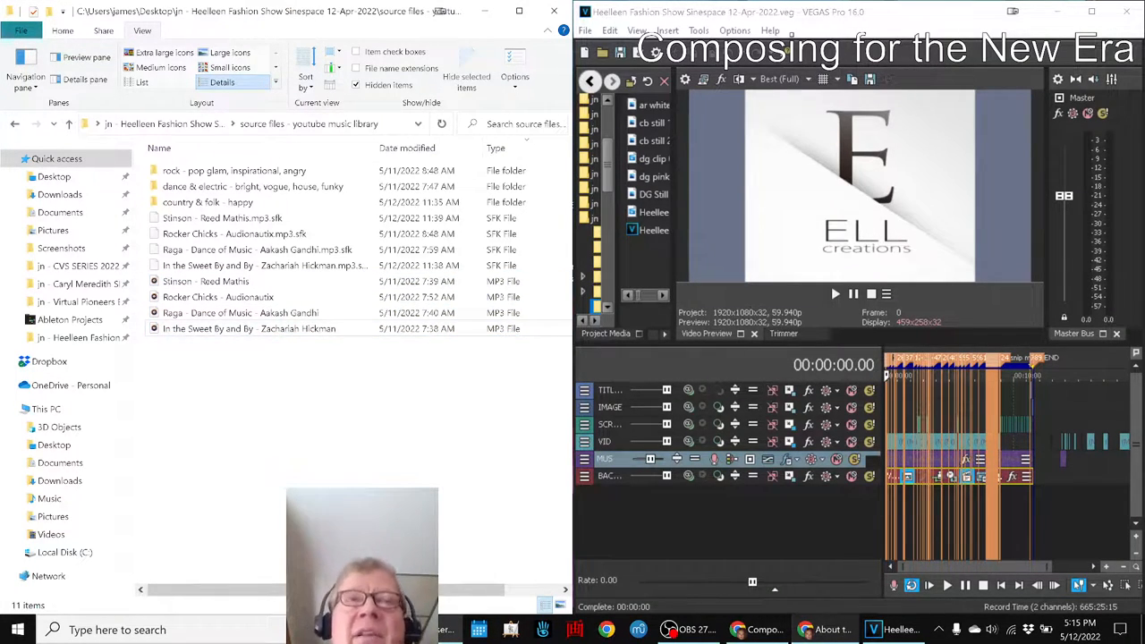
Step: Maximize VEGAS Pro to show the full timeline of title, image, screenshot, video and music tracks
click(254, 186)
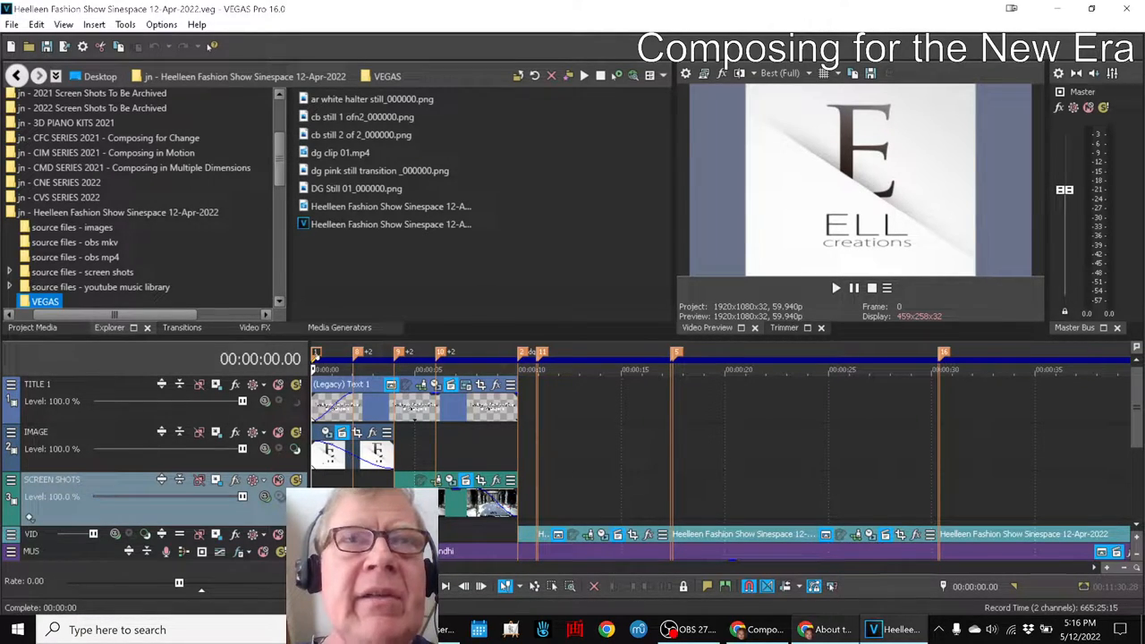
Step: Move the playhead to 00:00:10.00 to show the runway stage scene and scroll the tracks
click(835, 287)
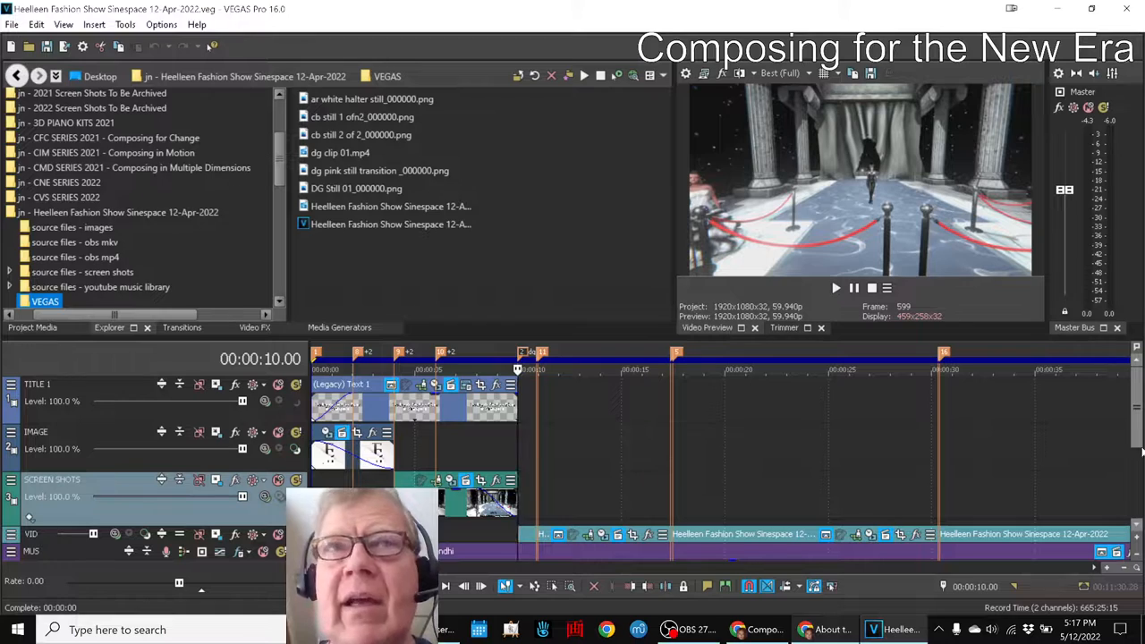
scroll(down, 3)
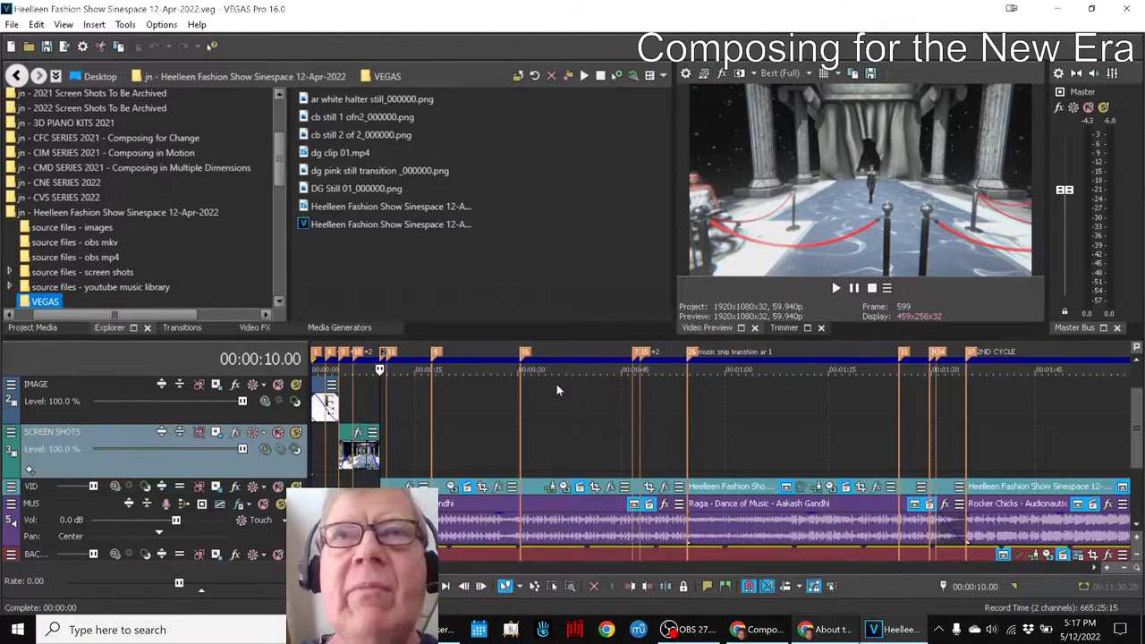
mouse_move(572, 401)
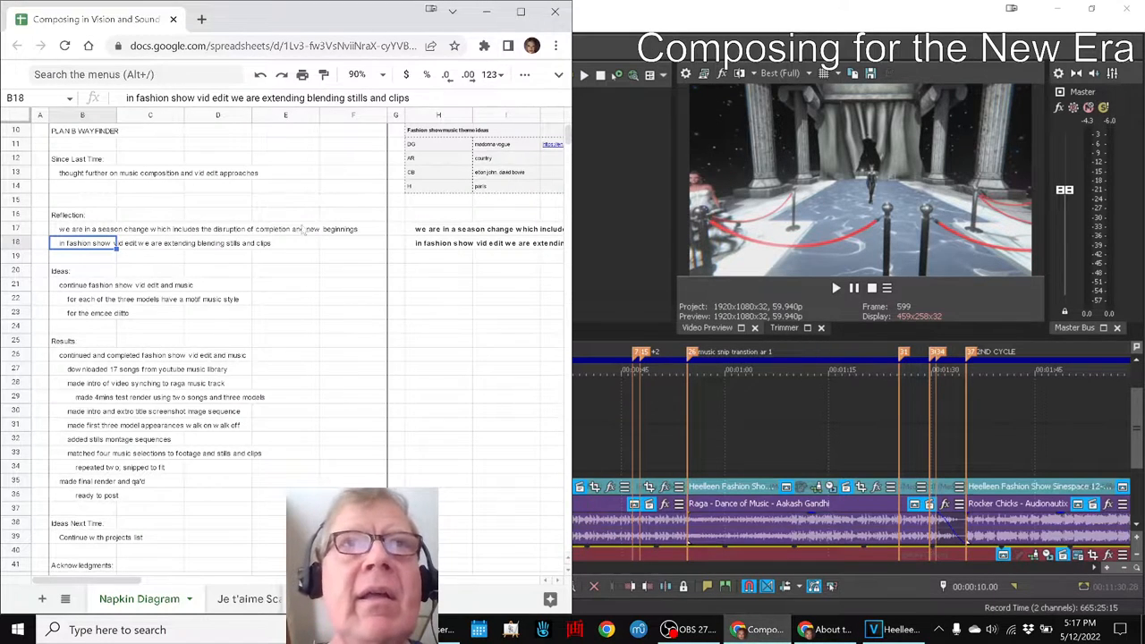
click(439, 144)
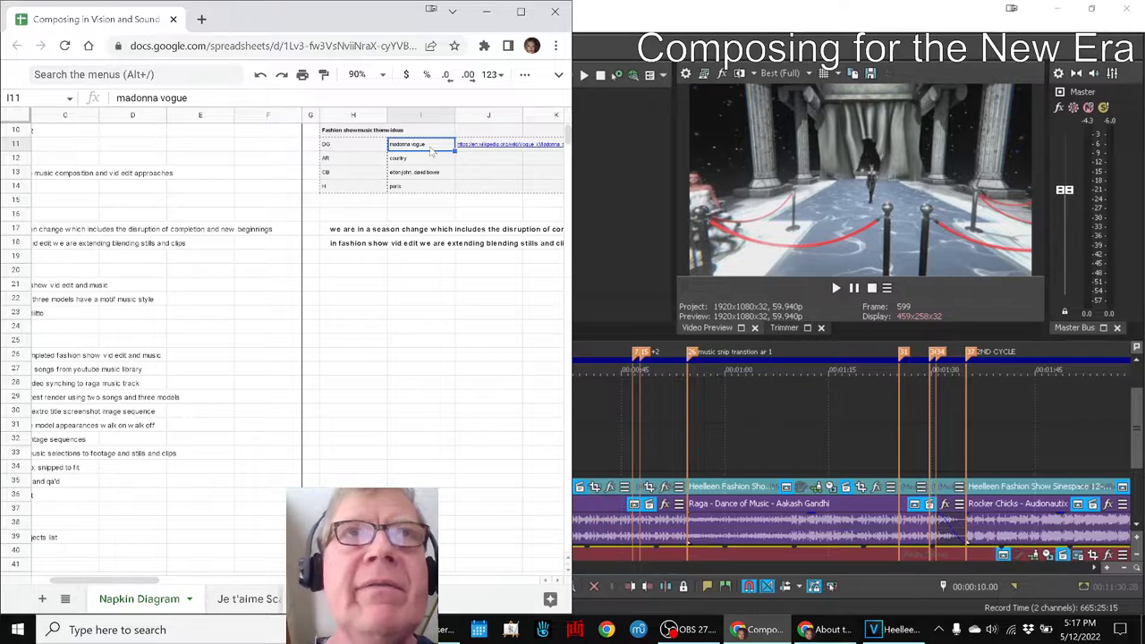
click(352, 157)
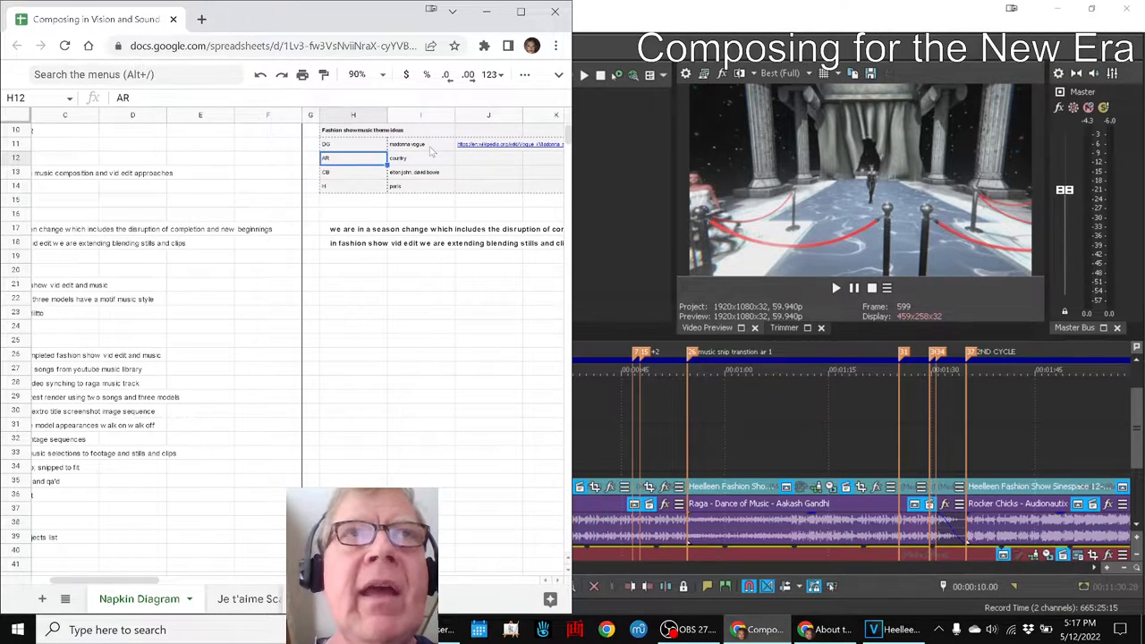
click(353, 172)
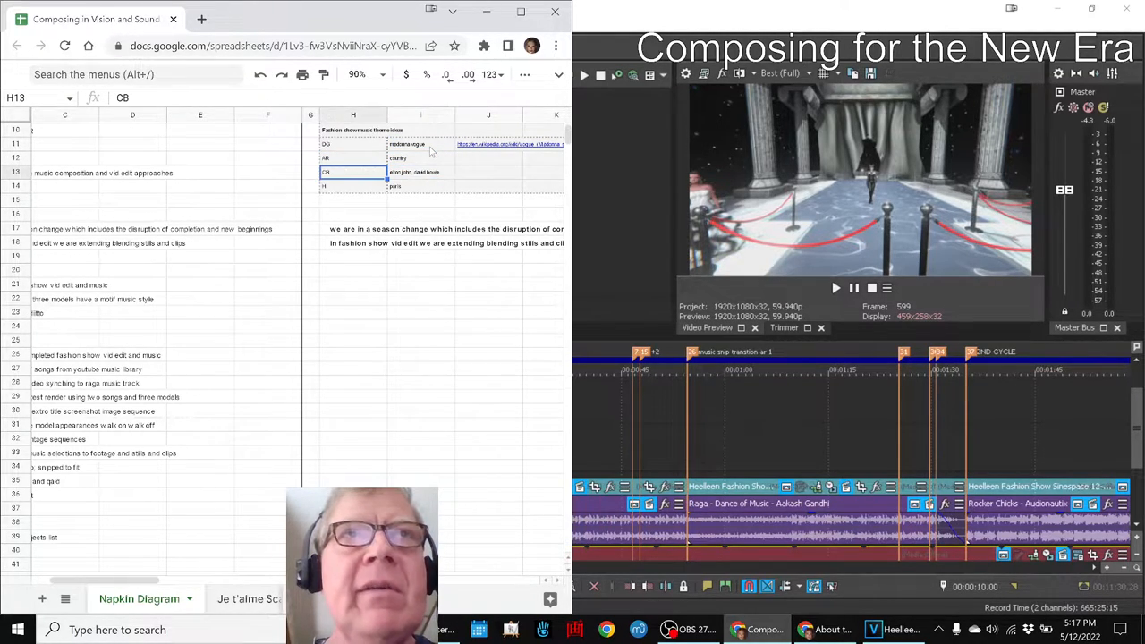
click(353, 185)
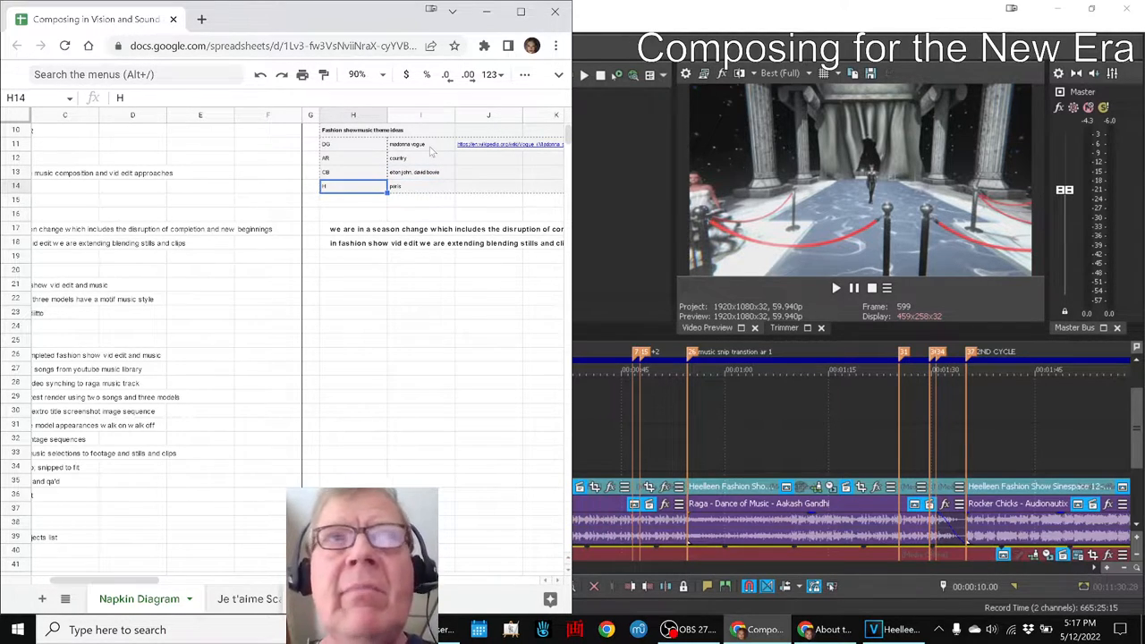
click(420, 187)
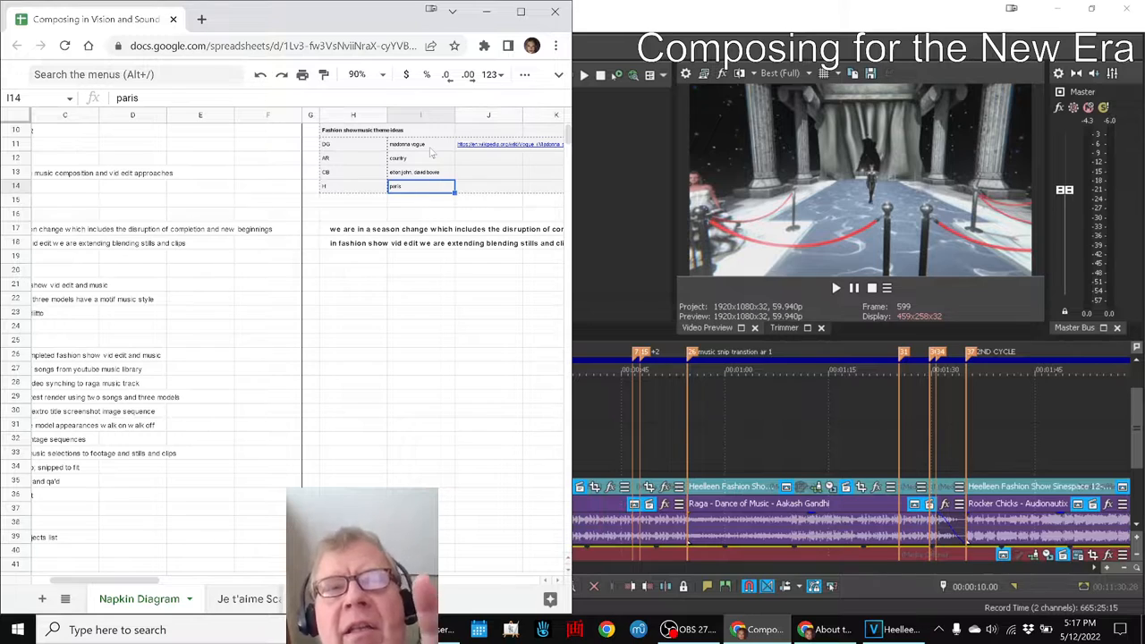
click(420, 157)
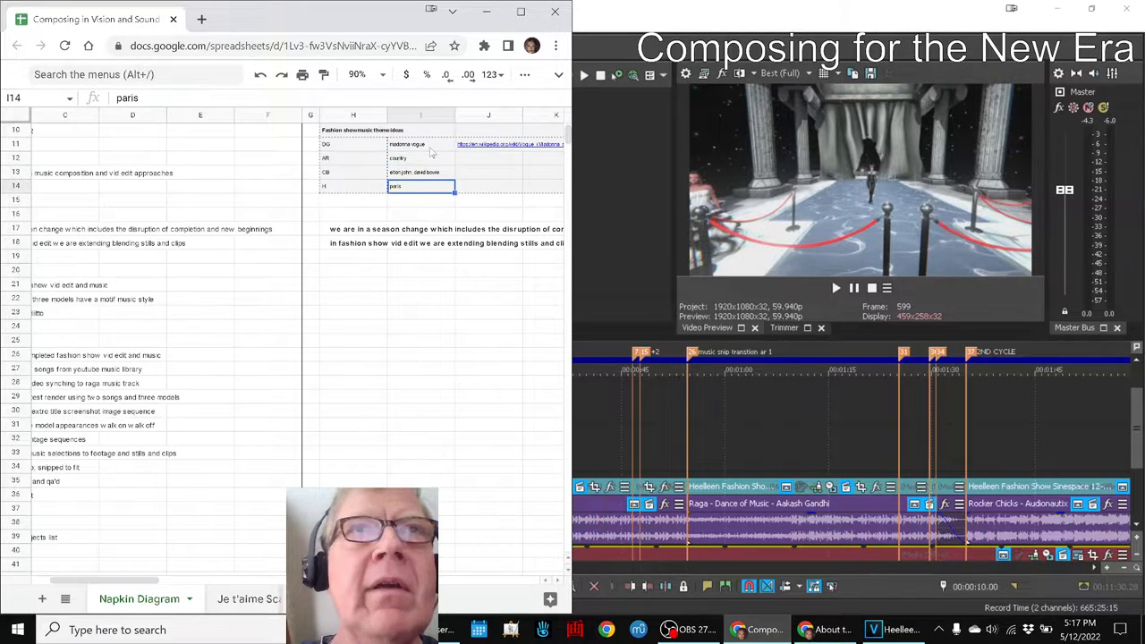
click(421, 172)
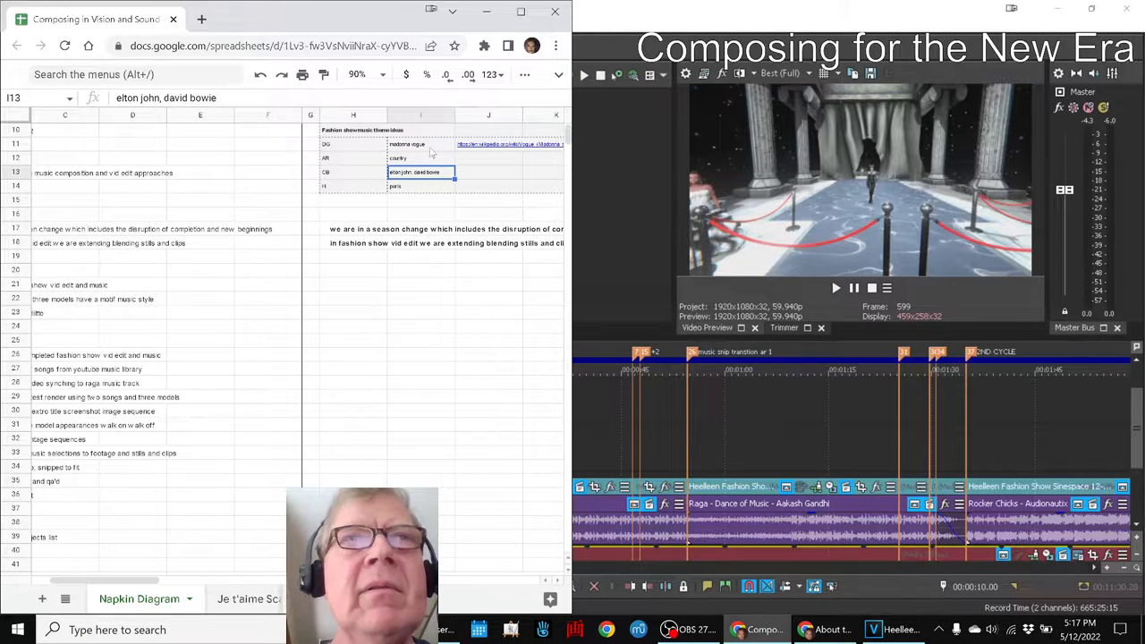
click(421, 143)
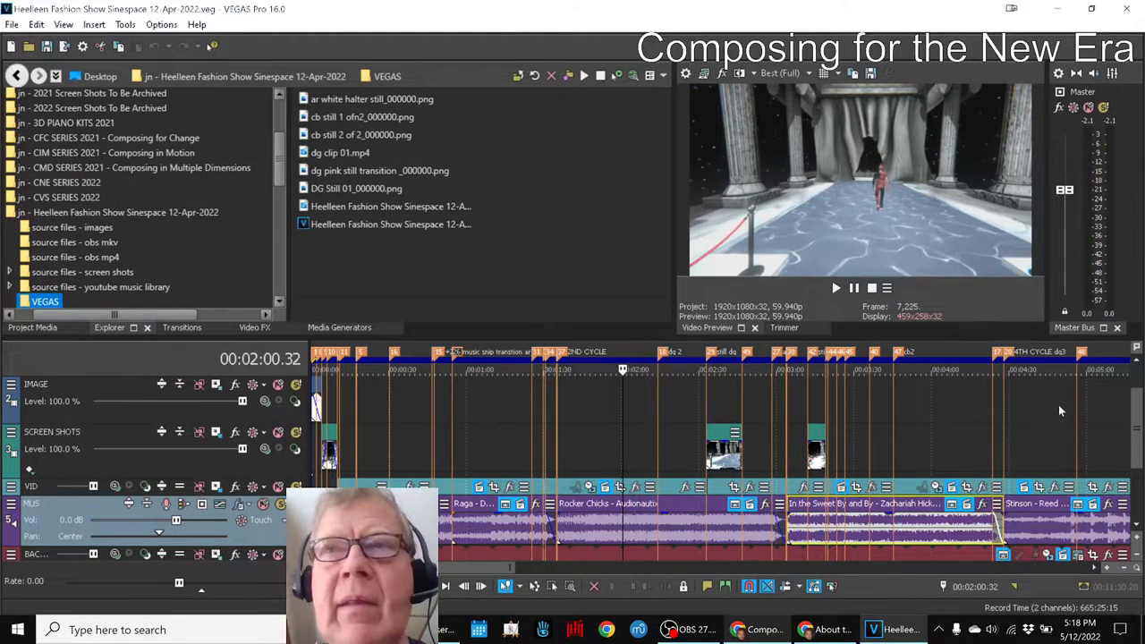
Step: Jump the playhead to the gowned model at 4:37 to review the edit
click(1045, 369)
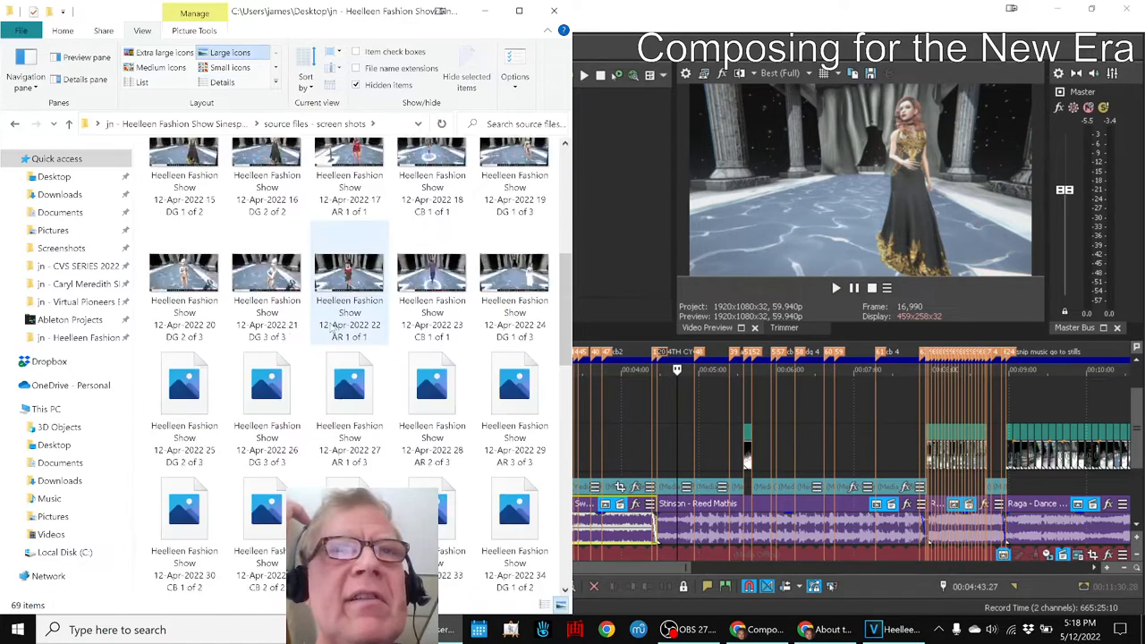
Step: Scroll through the screenshot thumbnails in the screen shots folder
scroll(down, 3)
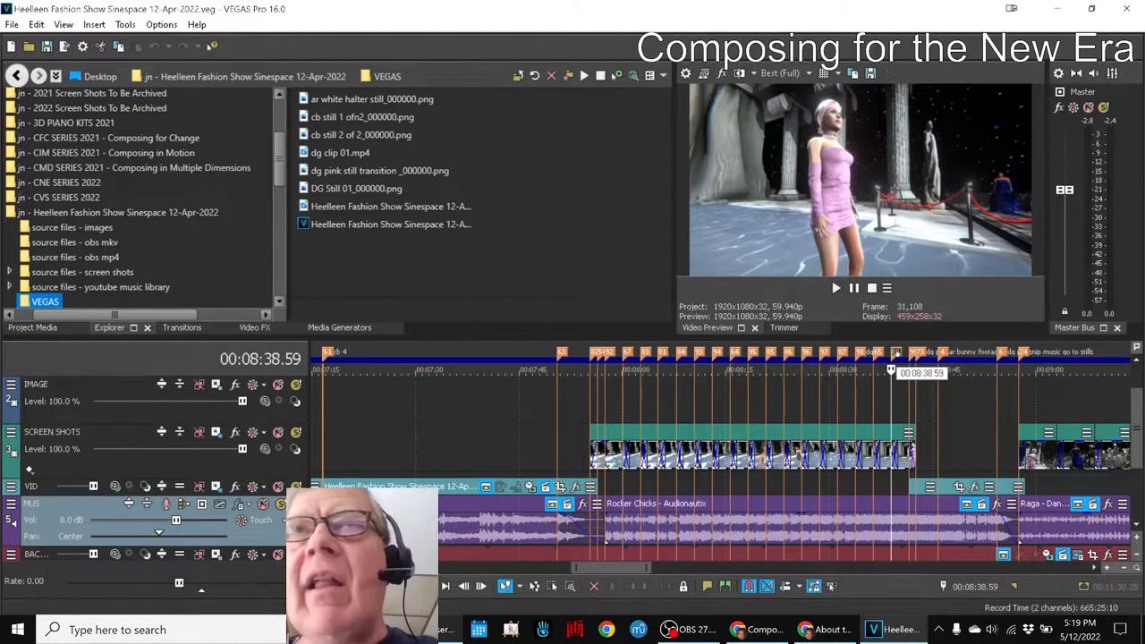
click(838, 286)
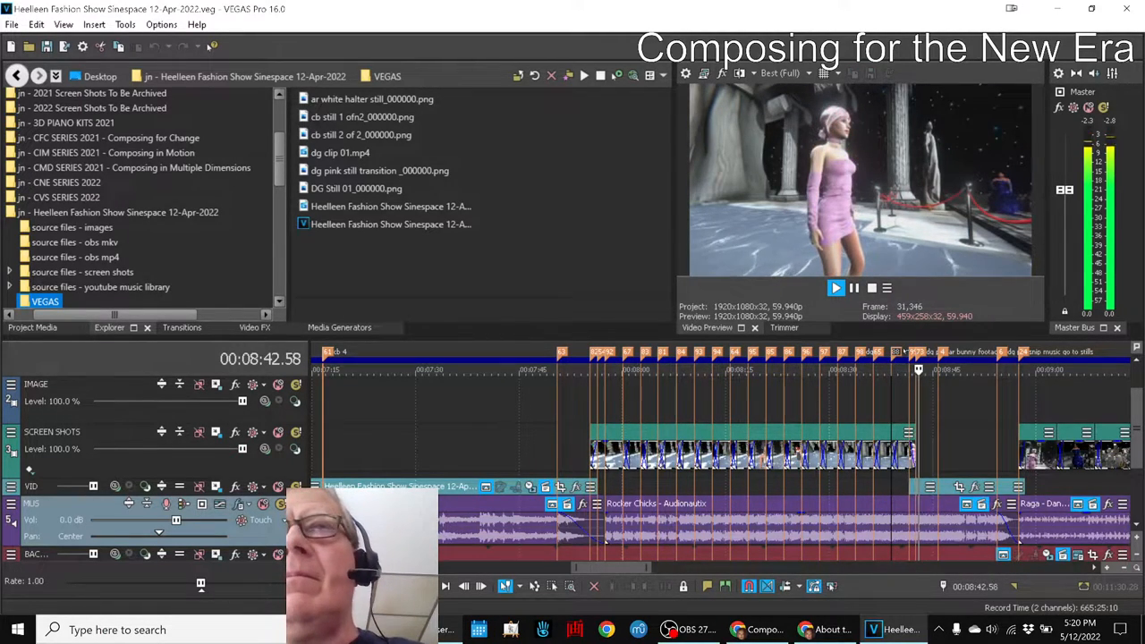
click(836, 286)
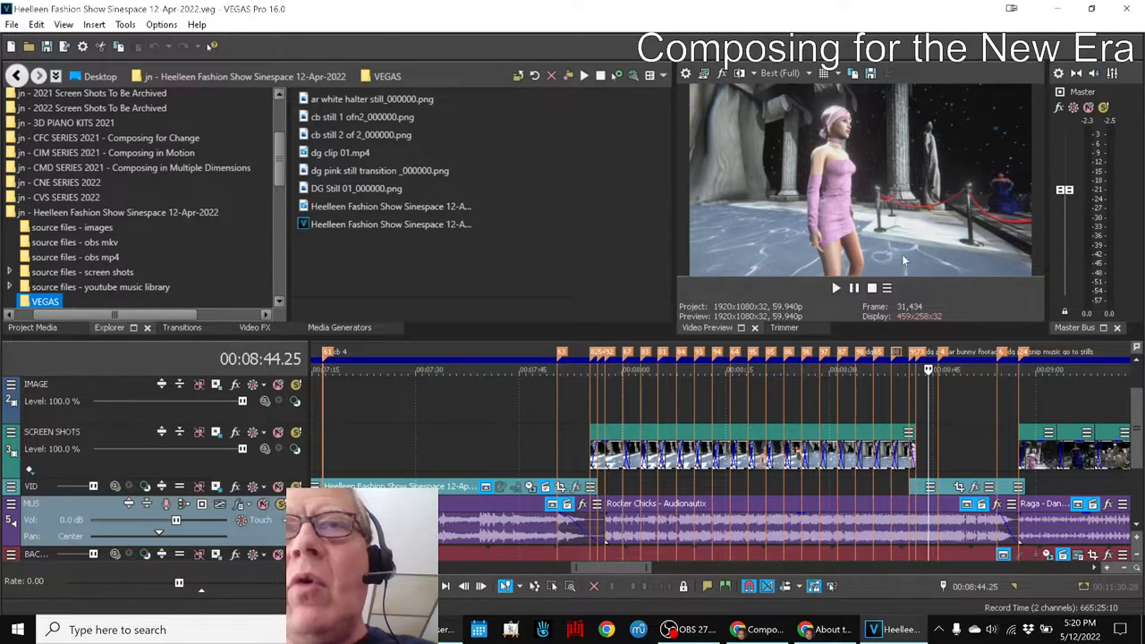
click(836, 287)
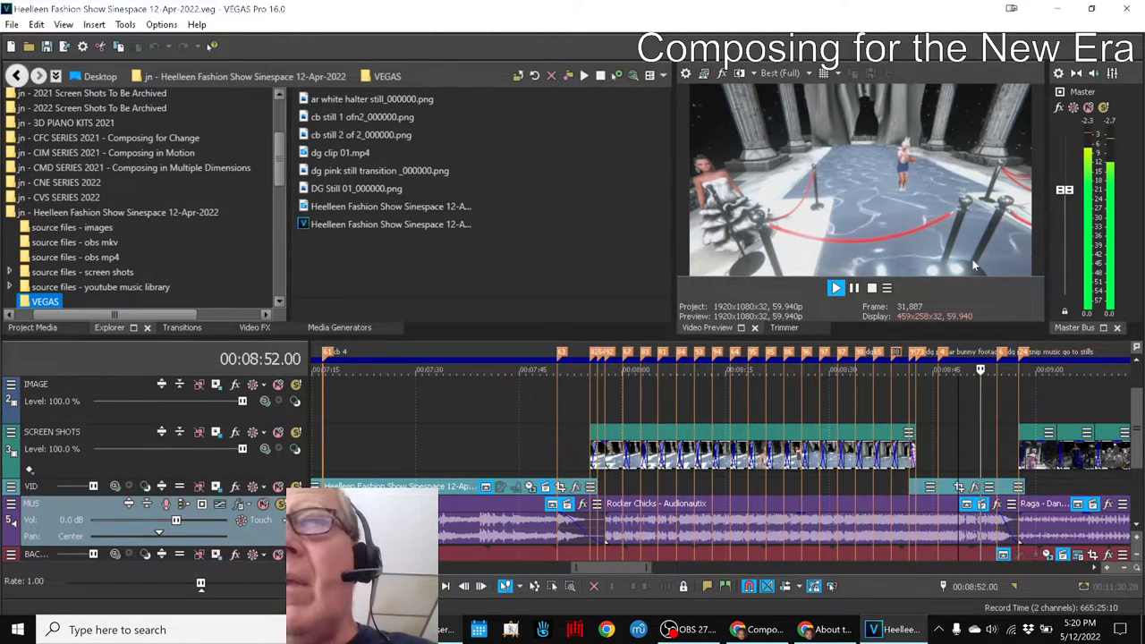
click(836, 286)
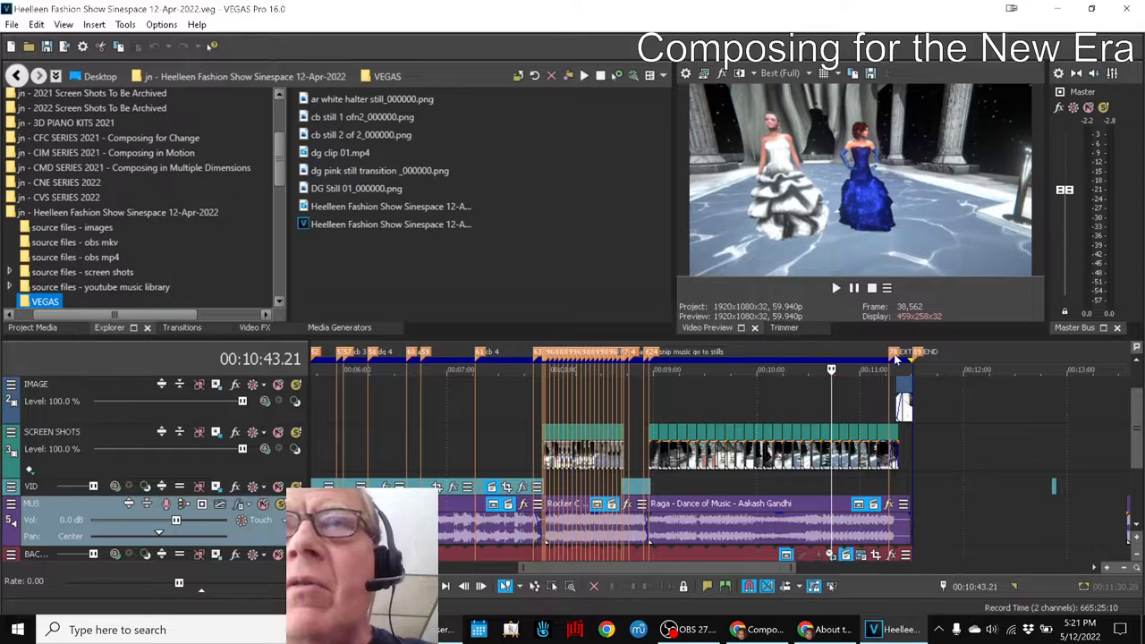
mouse_move(845, 336)
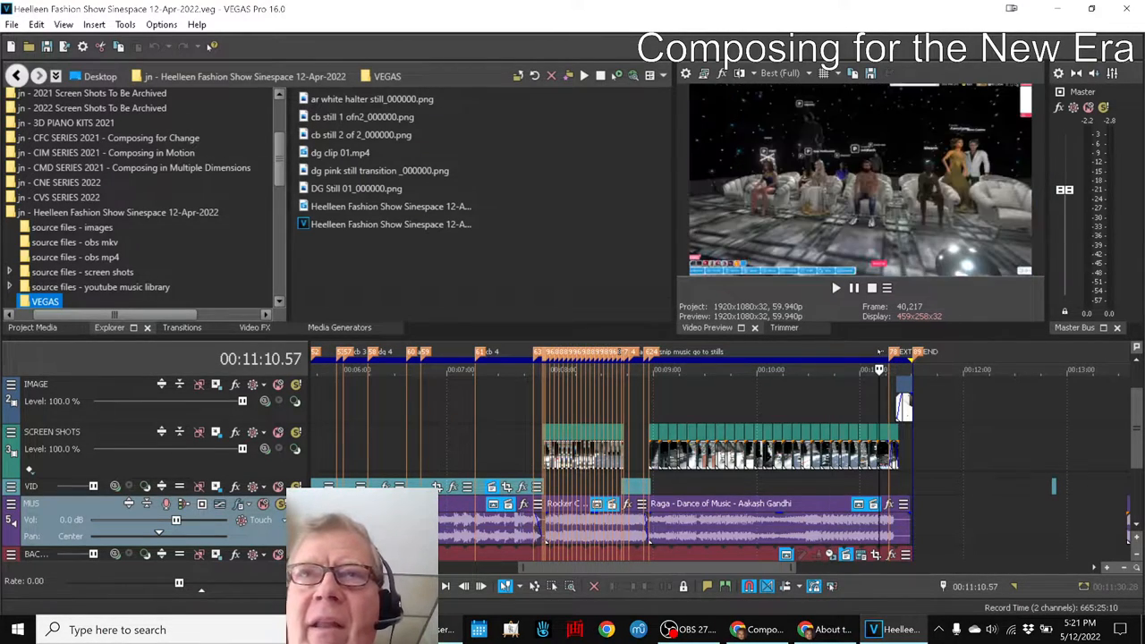
Step: Jump to the closing audience scene at 11:10, then bring the Google Sheets journal back
click(836, 288)
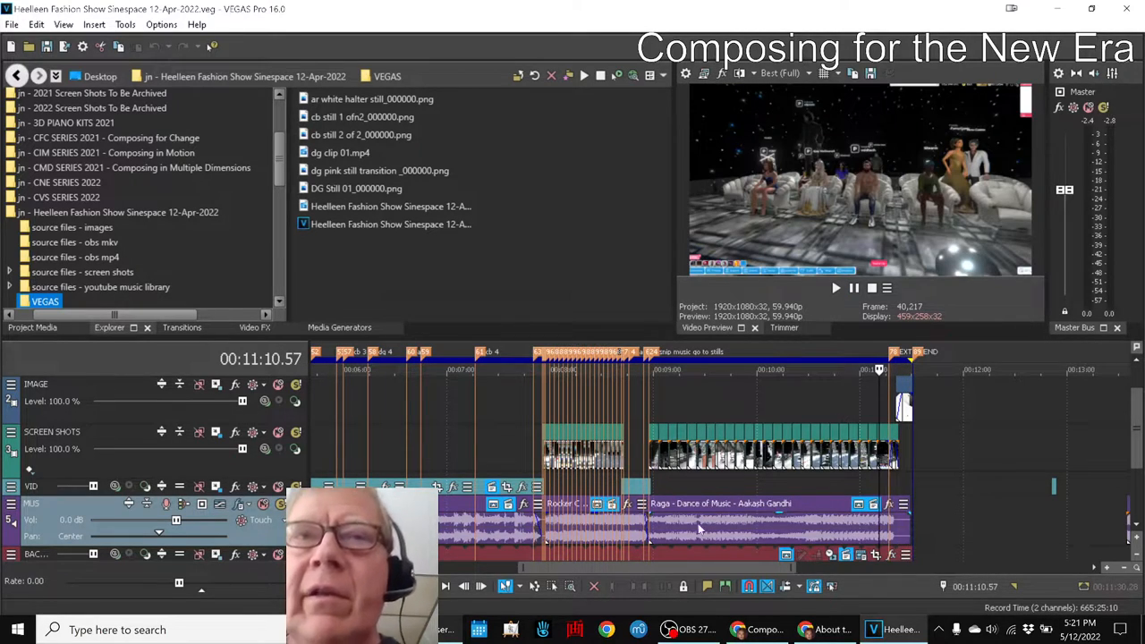
click(737, 630)
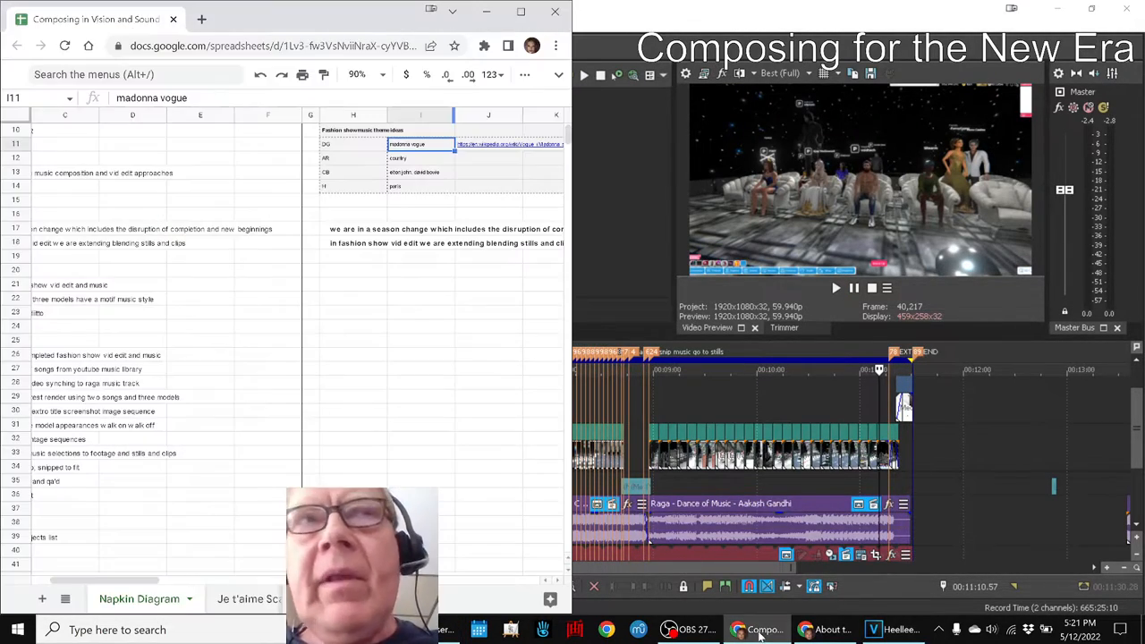
Step: Copy the eleven Results notes from B26:B36 into H26:H36 beside the original list
click(201, 410)
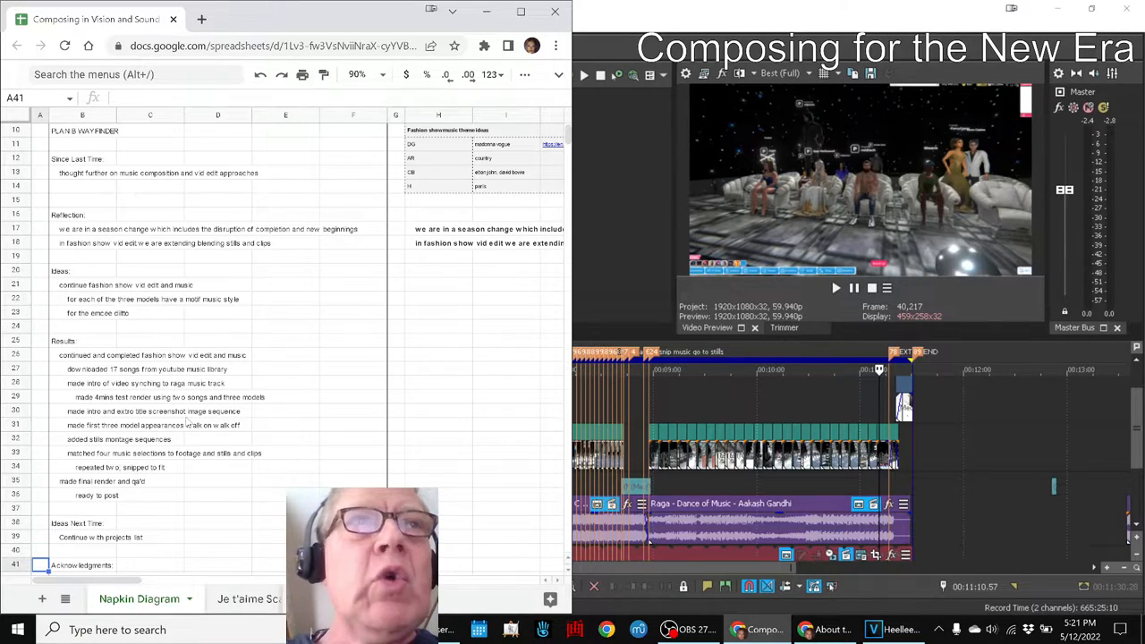
click(82, 354)
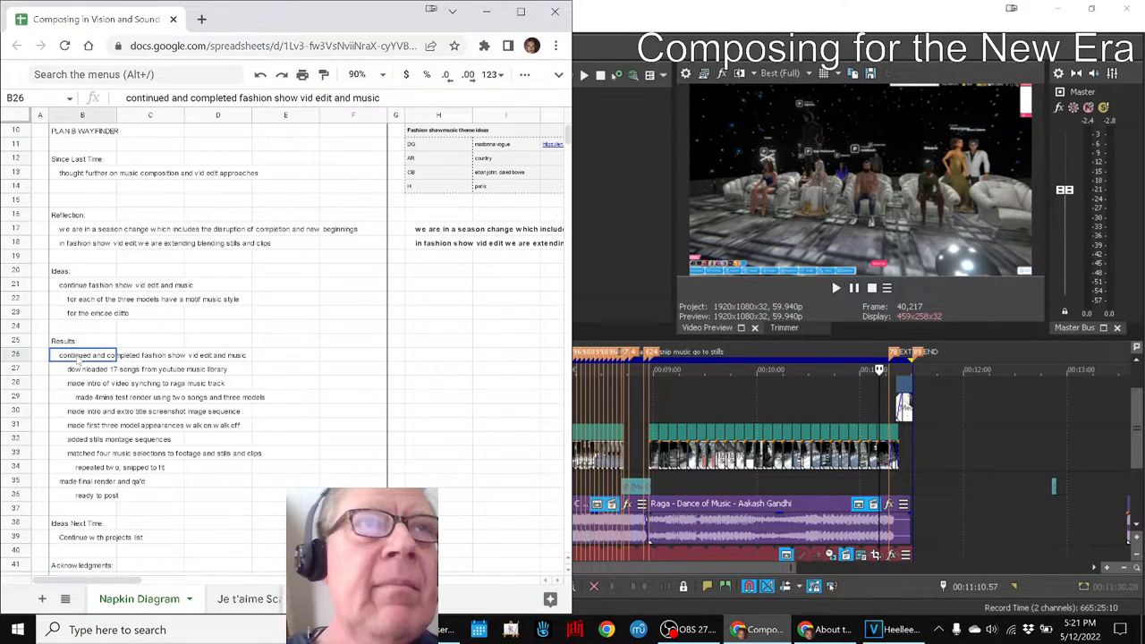
drag(83, 354, 82, 494)
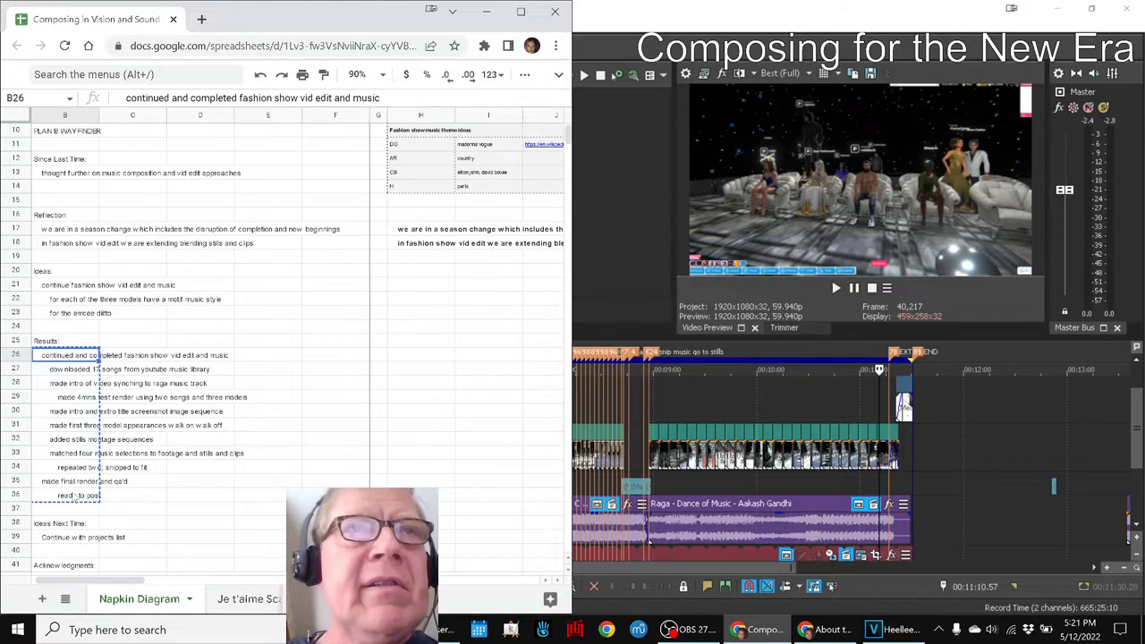
click(420, 354)
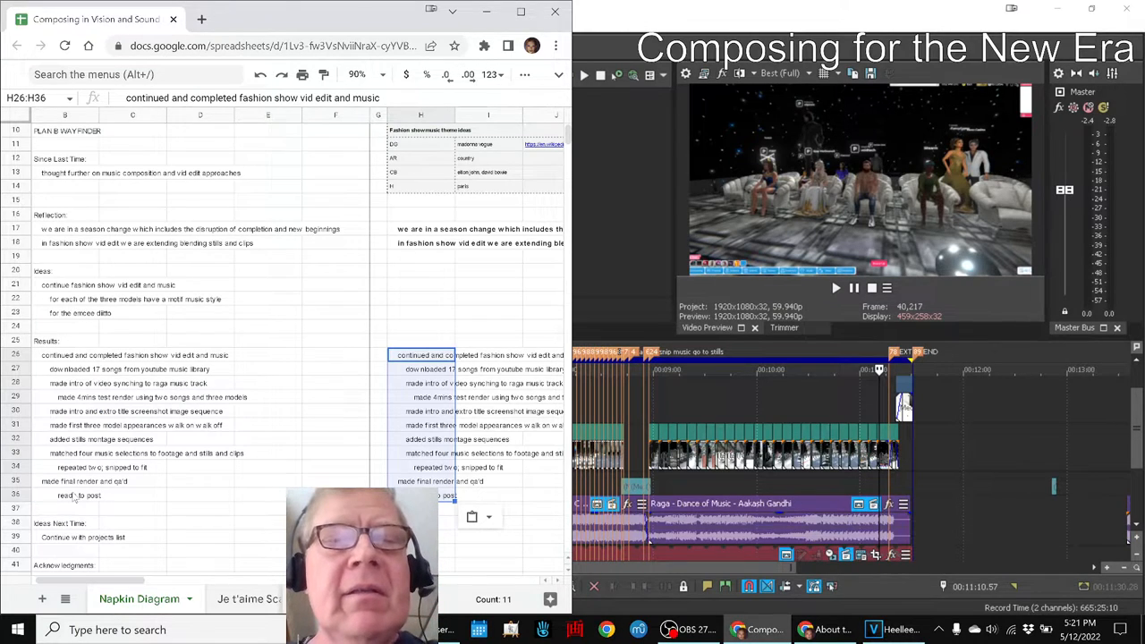
click(428, 369)
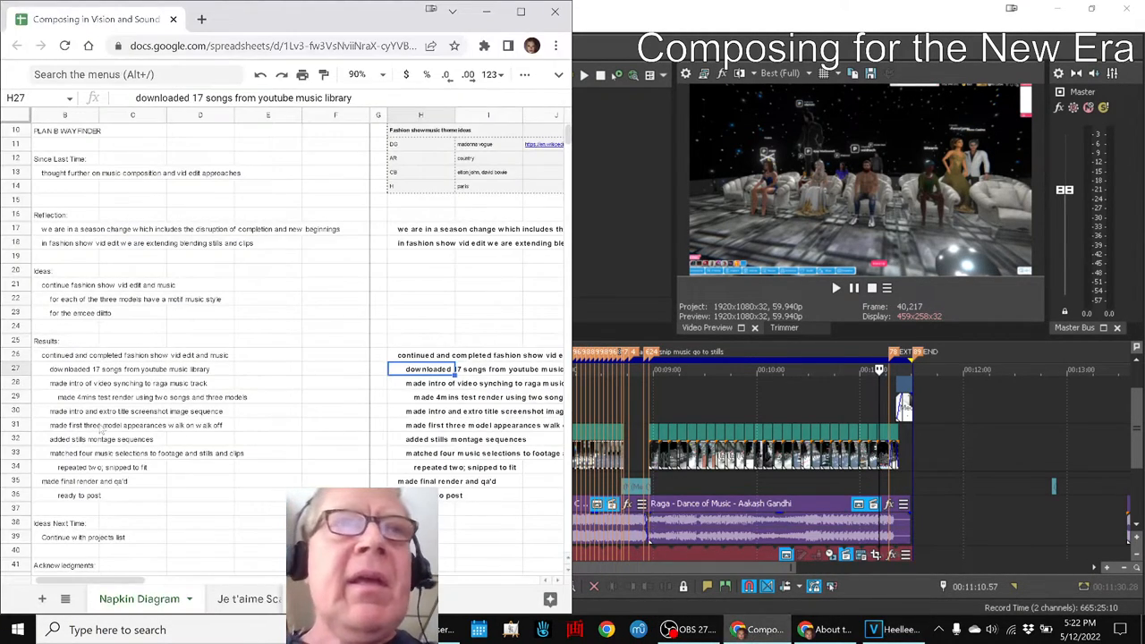
Step: Review the next-time note and each acknowledgment entry, including YouTube Music Library and credited artists
click(83, 537)
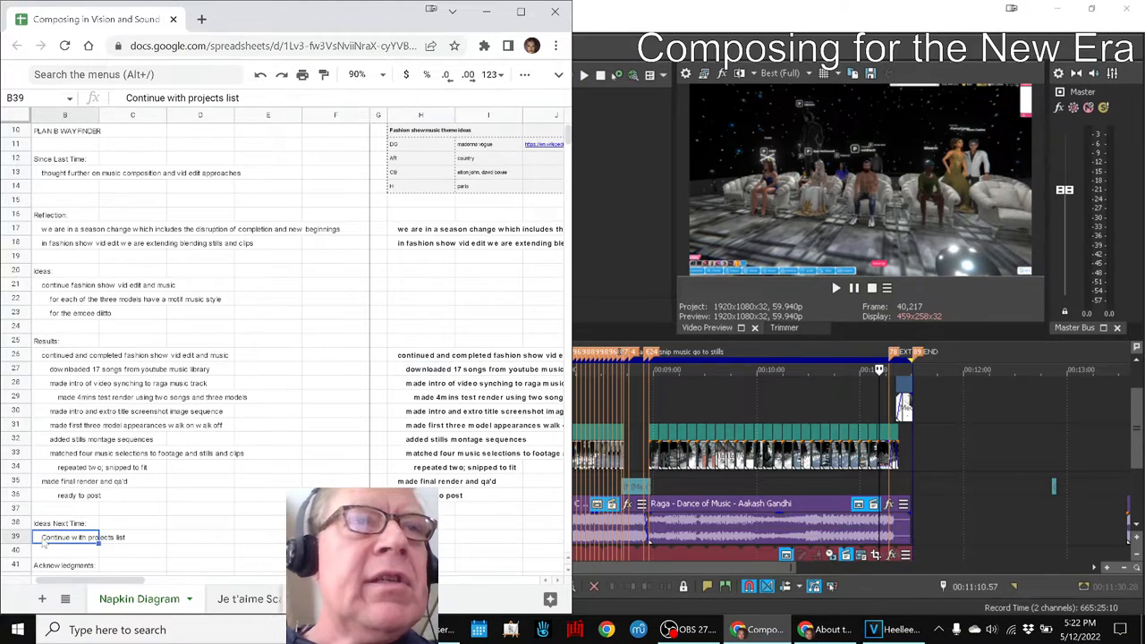
scroll(down, 3)
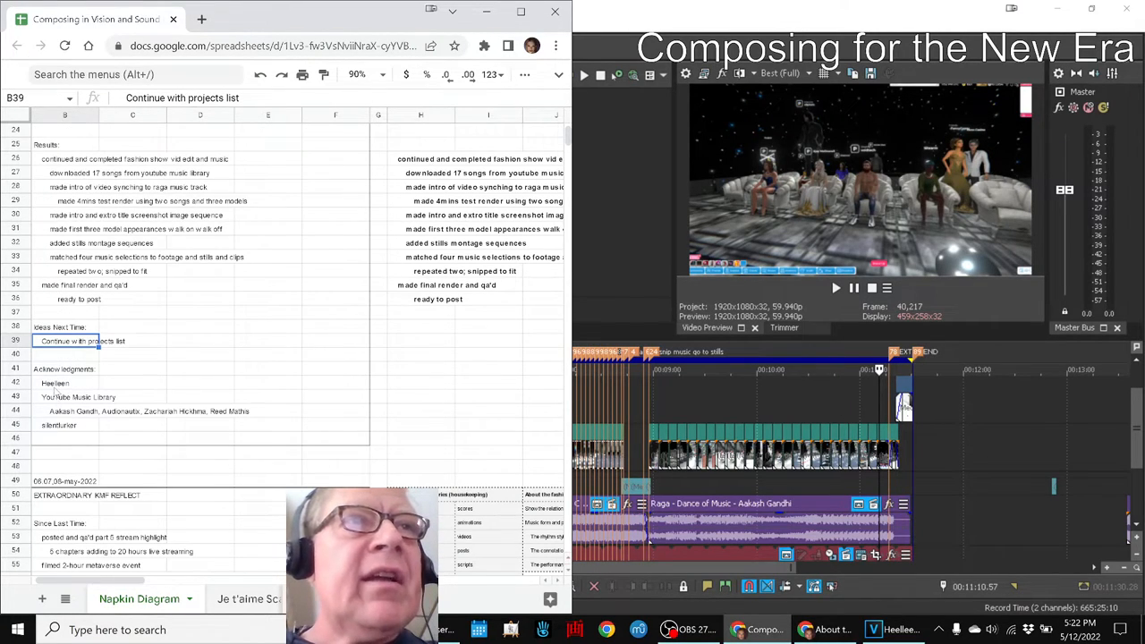
click(64, 383)
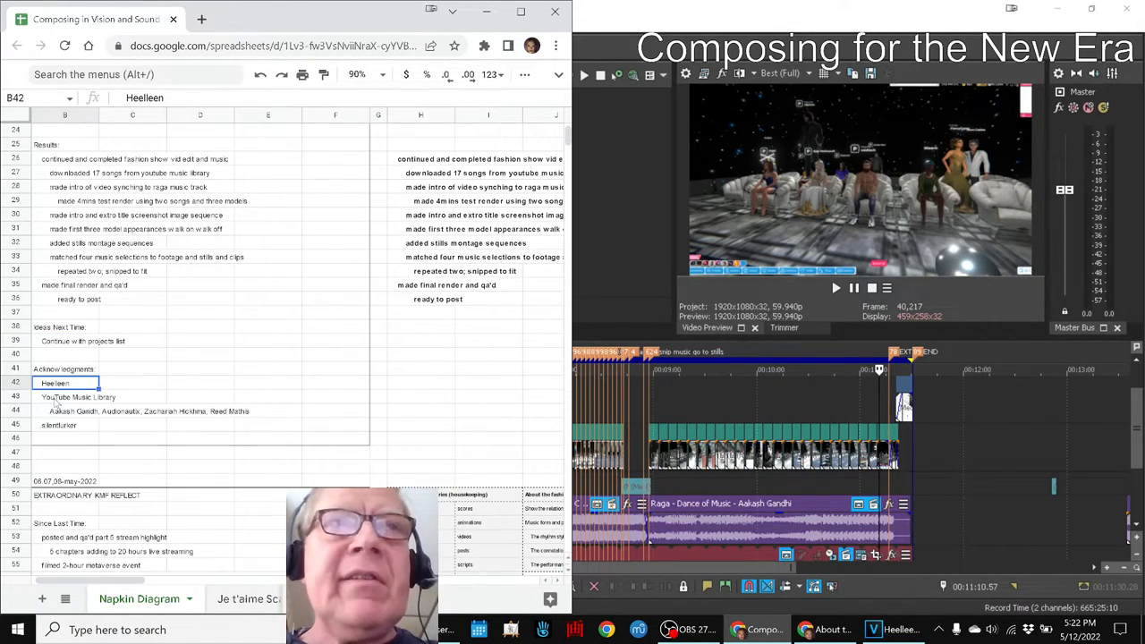
click(79, 398)
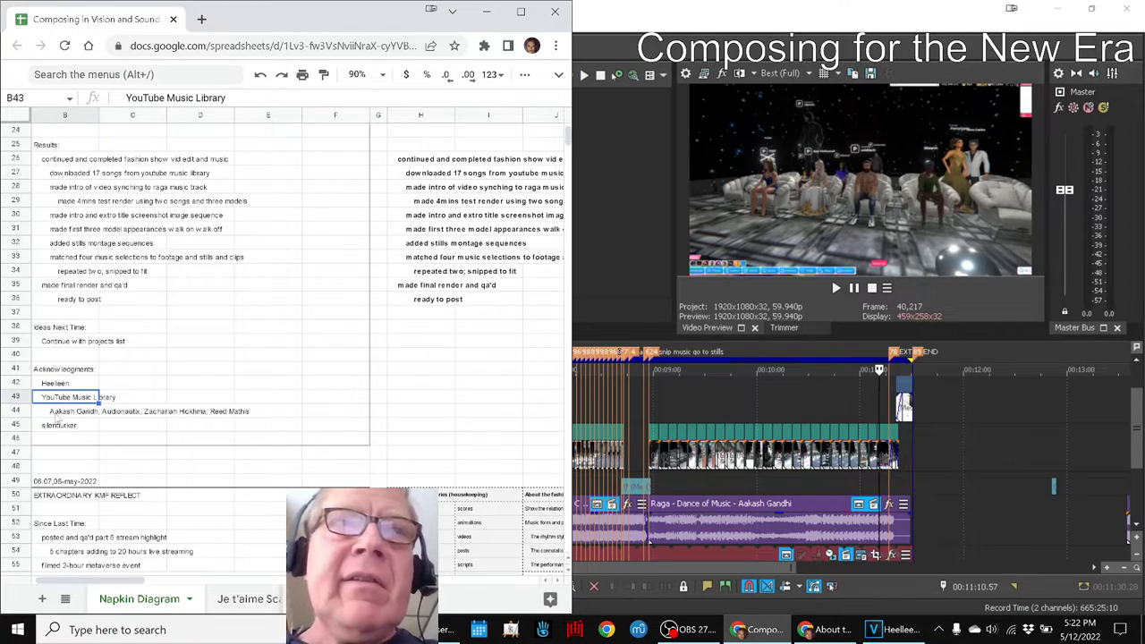
click(70, 410)
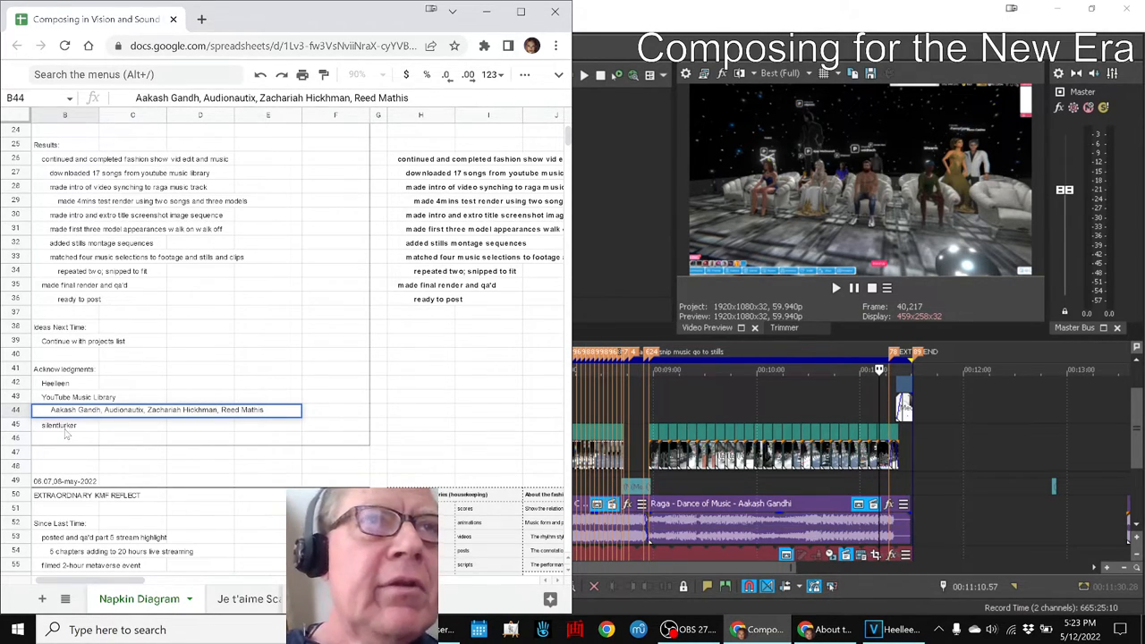
click(57, 426)
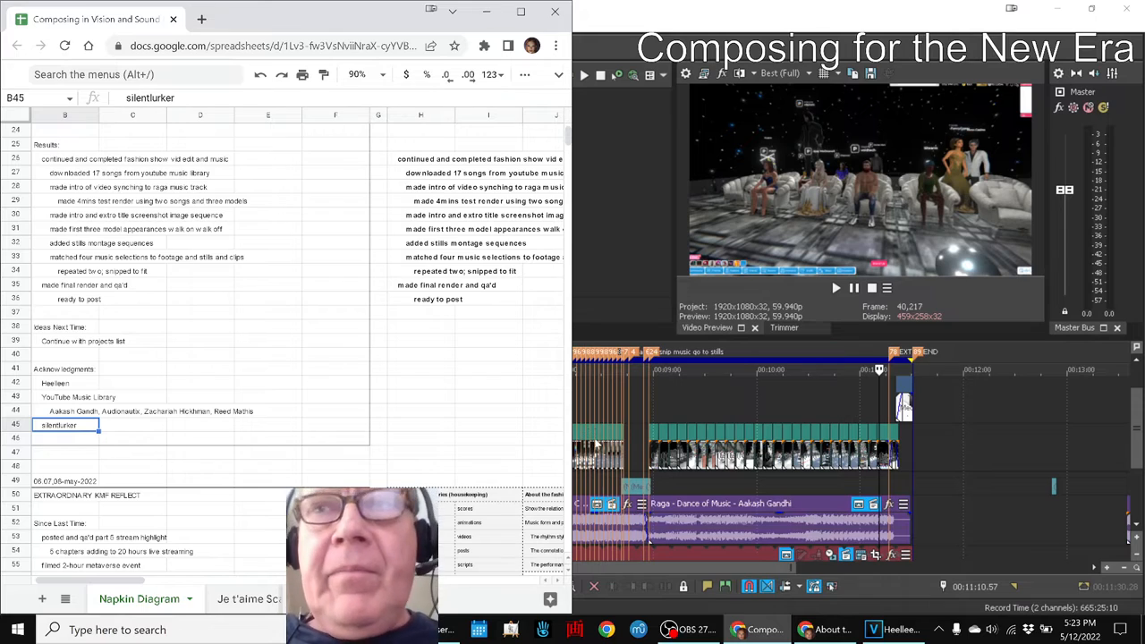
Step: Switch to OBS Studio and begin stopping the live stream
click(687, 630)
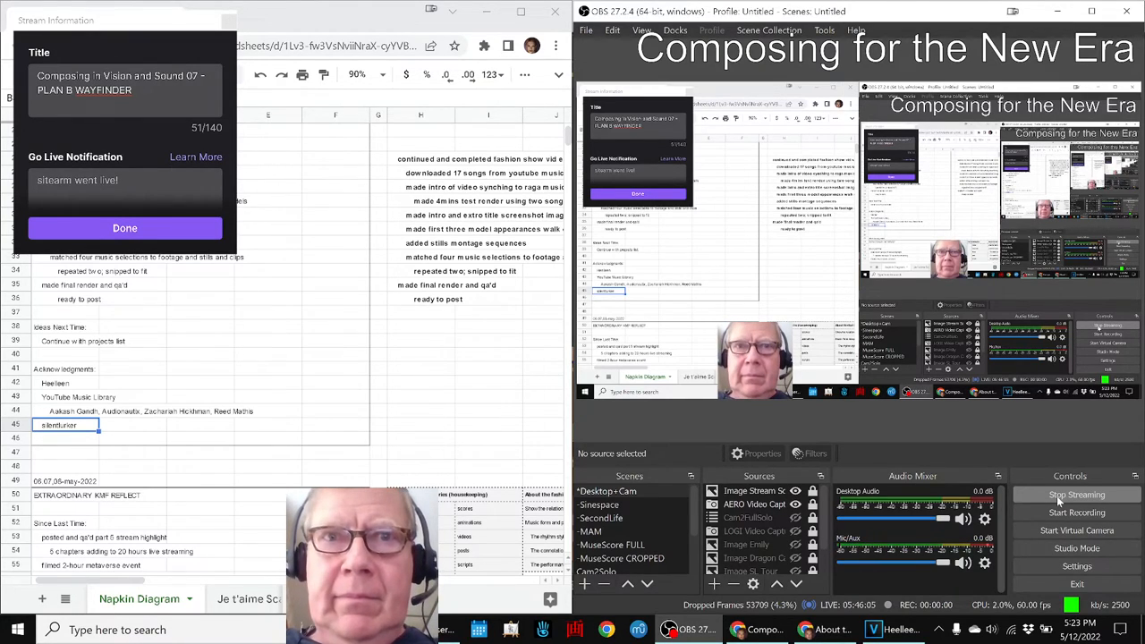
click(1077, 494)
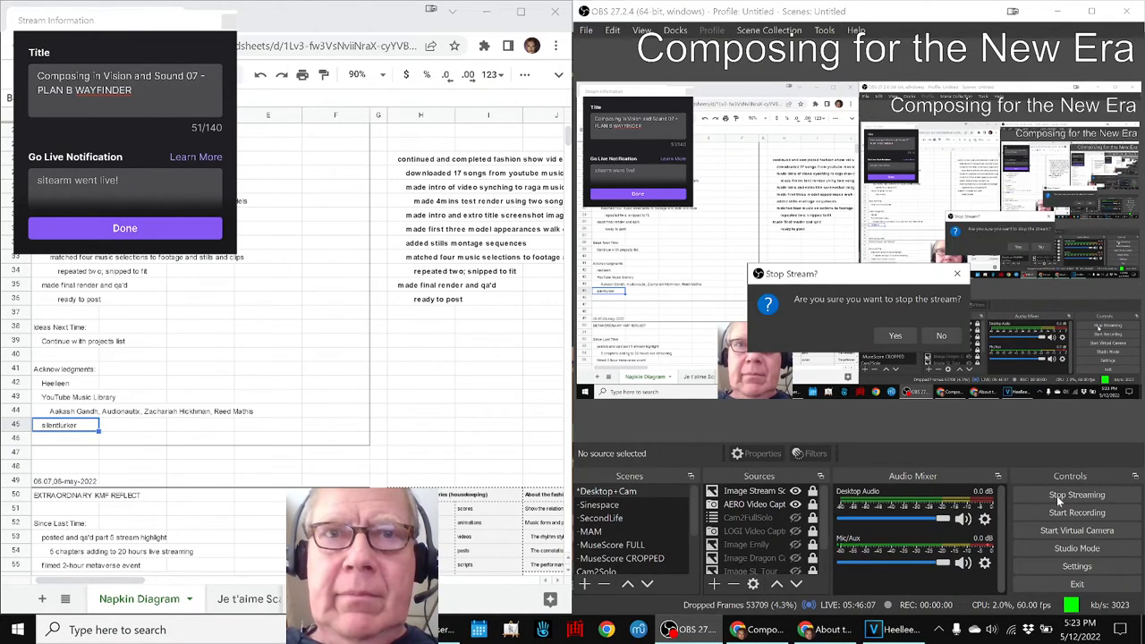